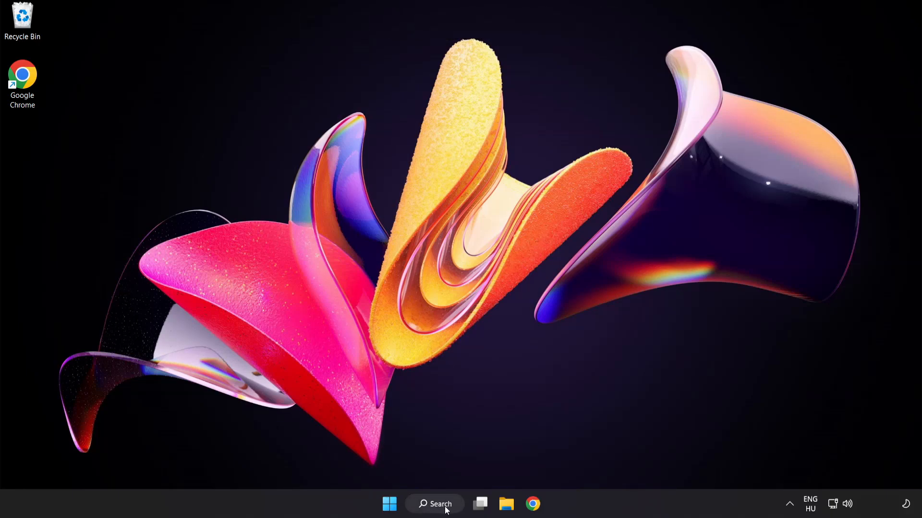
Search Windows for 'device manager' so Device Manager appears as the best match.
click(434, 504)
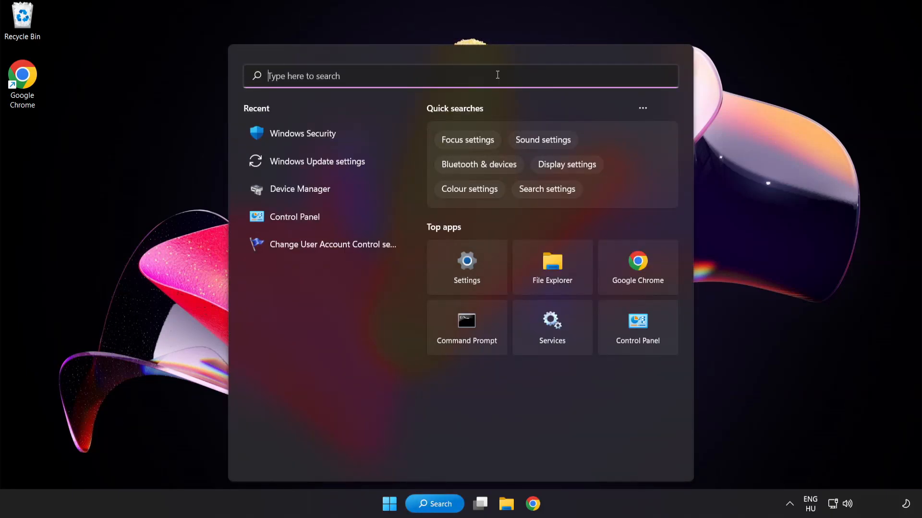
text(device manager)
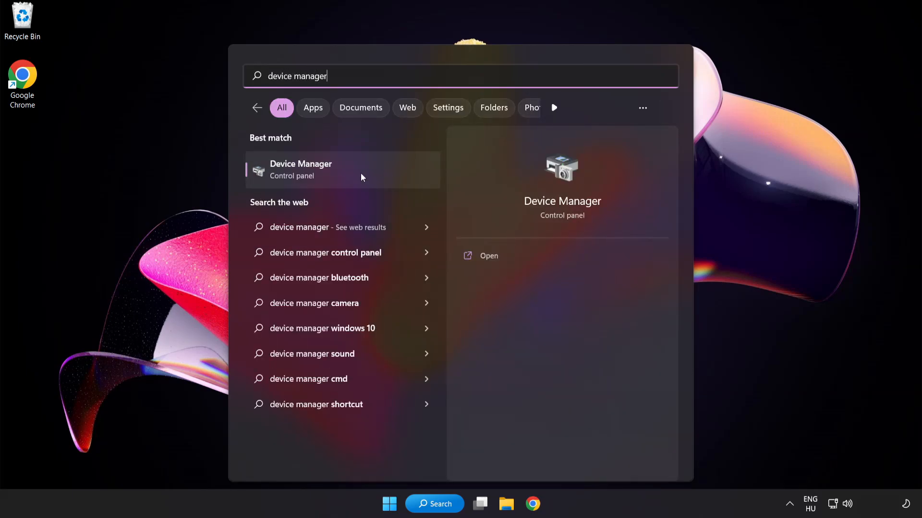
mouse_move(368, 177)
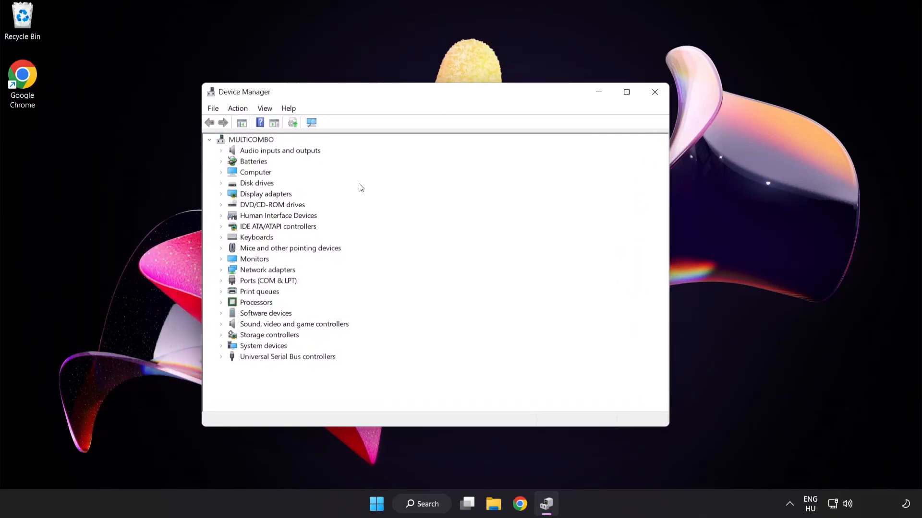
Expand Display adapters and bring up the actions for VMware SVGA 3D.
click(265, 194)
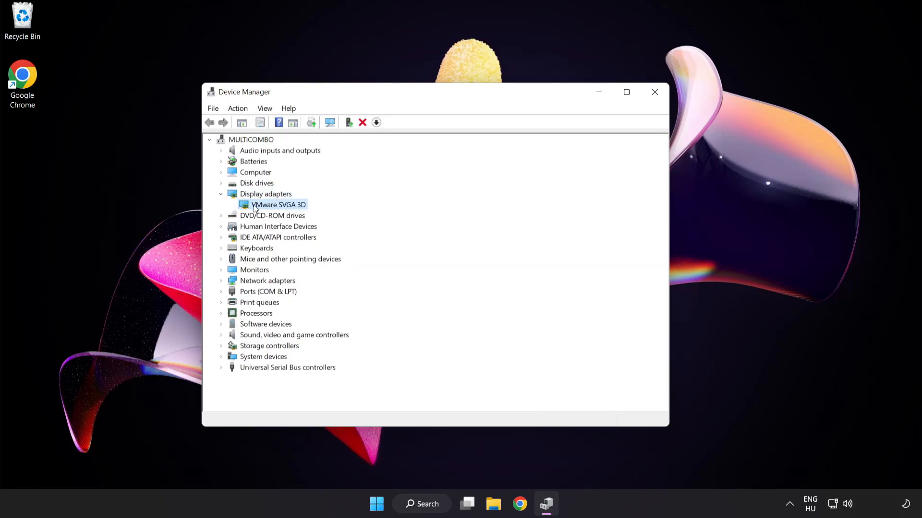
right_click(278, 205)
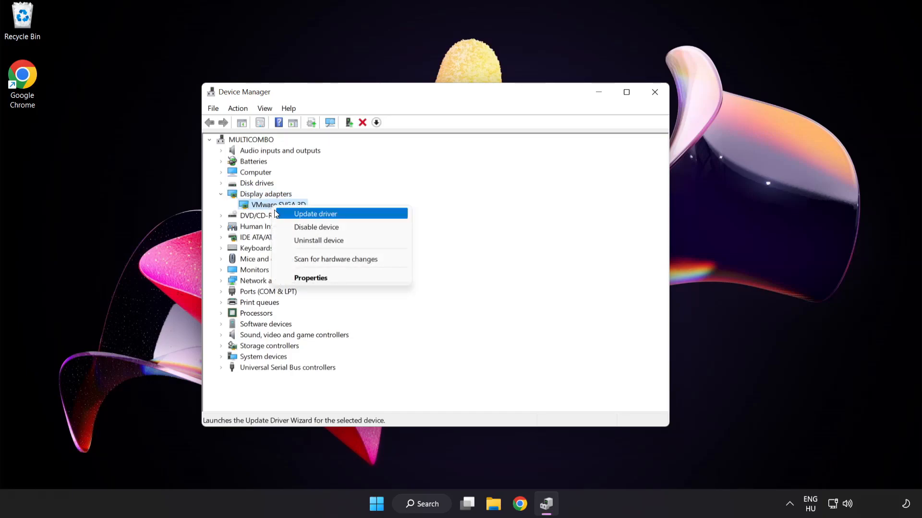
mouse_move(357, 216)
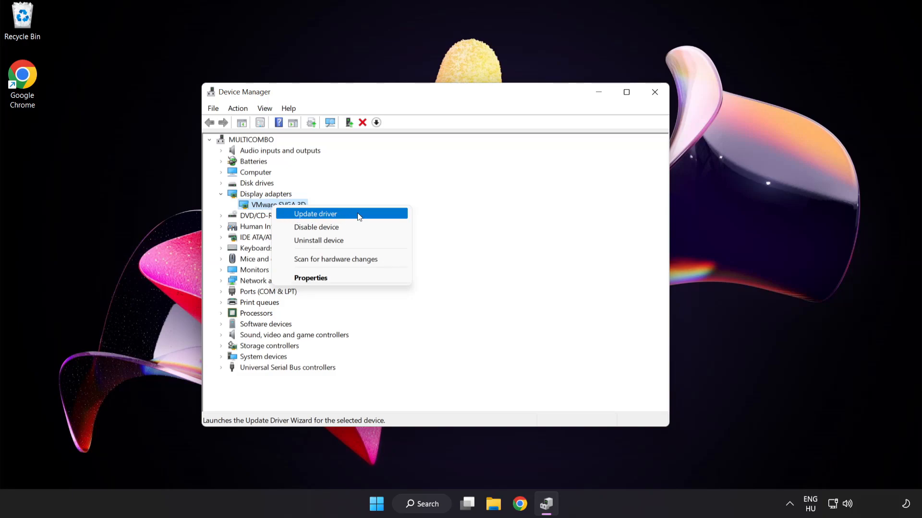
Update the VMware SVGA 3D driver via automatic search, confirm best driver installed, close Device Manager.
click(315, 213)
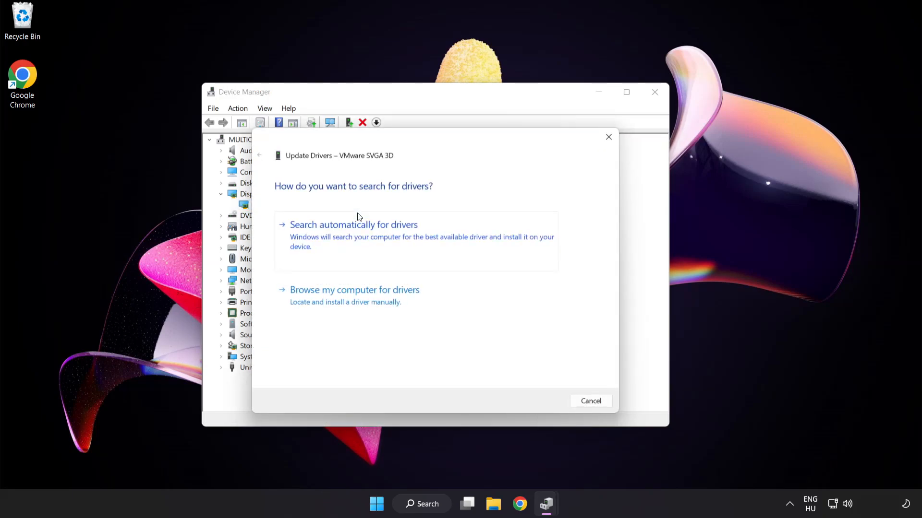
mouse_move(294, 202)
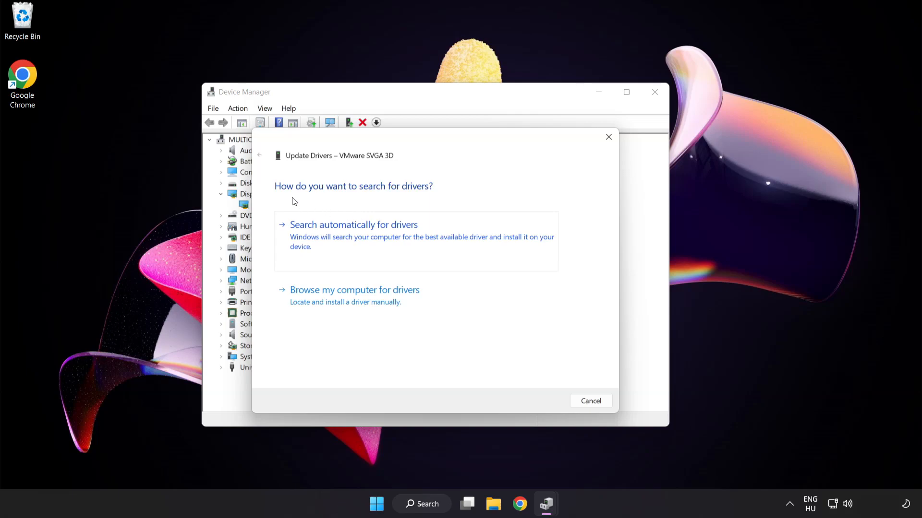
mouse_move(418, 232)
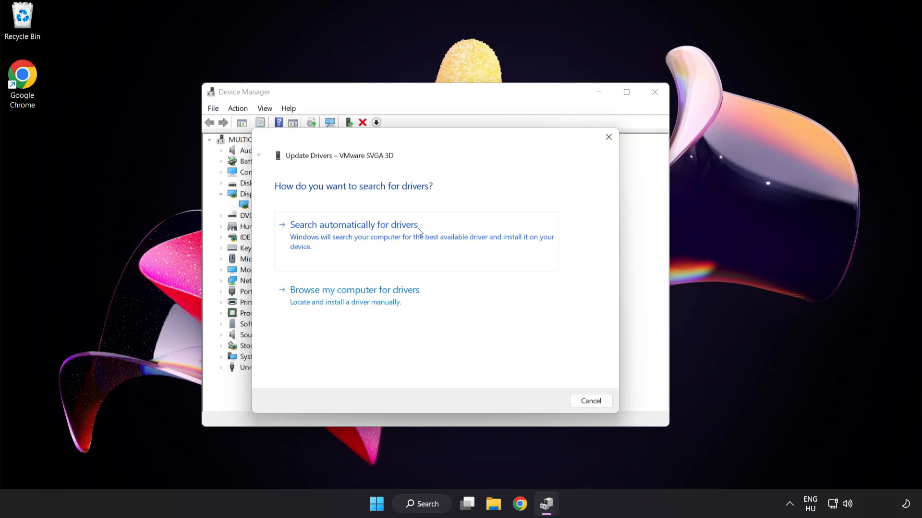
mouse_move(402, 239)
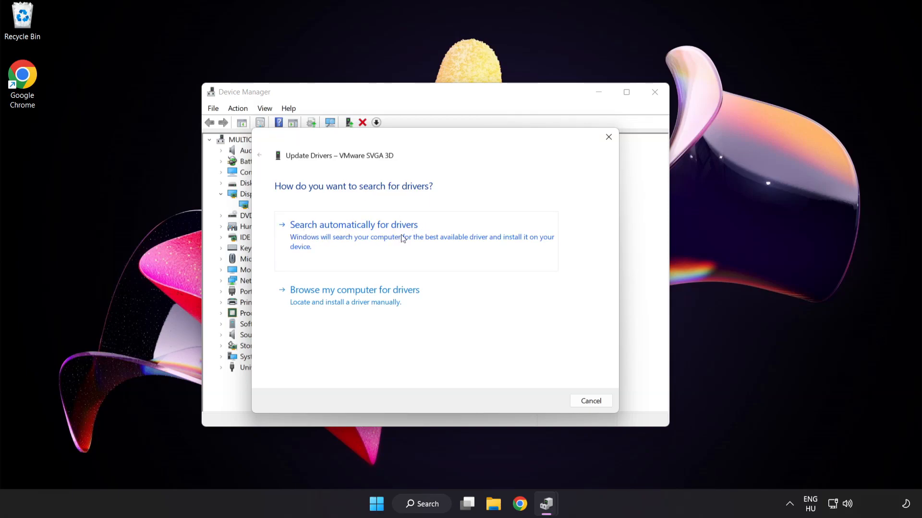
click(353, 224)
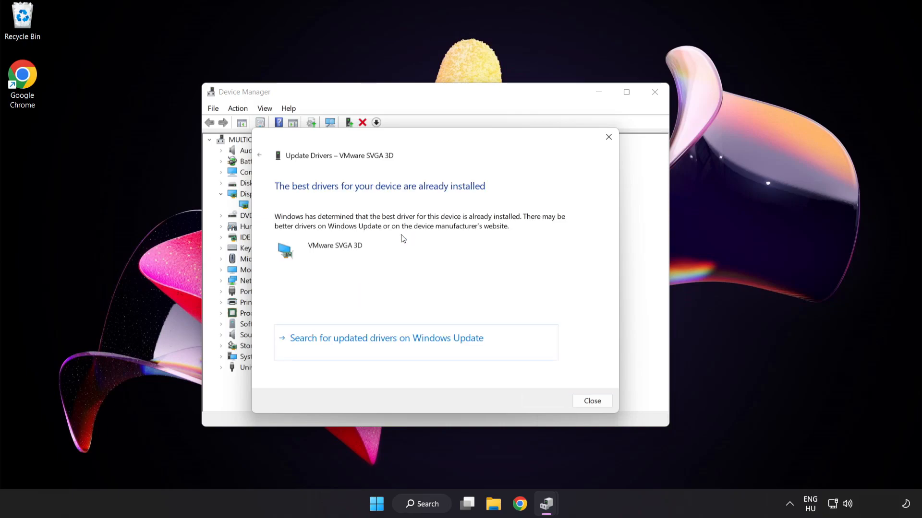
mouse_move(435, 197)
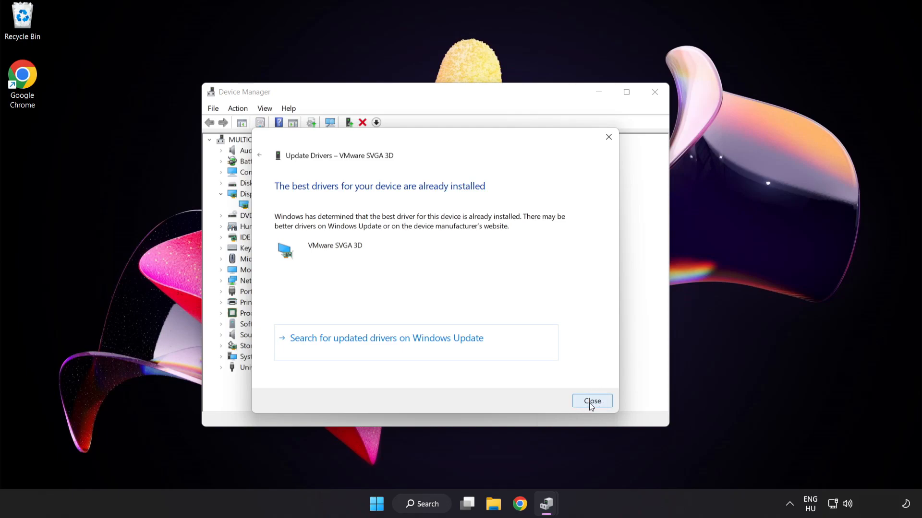
click(592, 402)
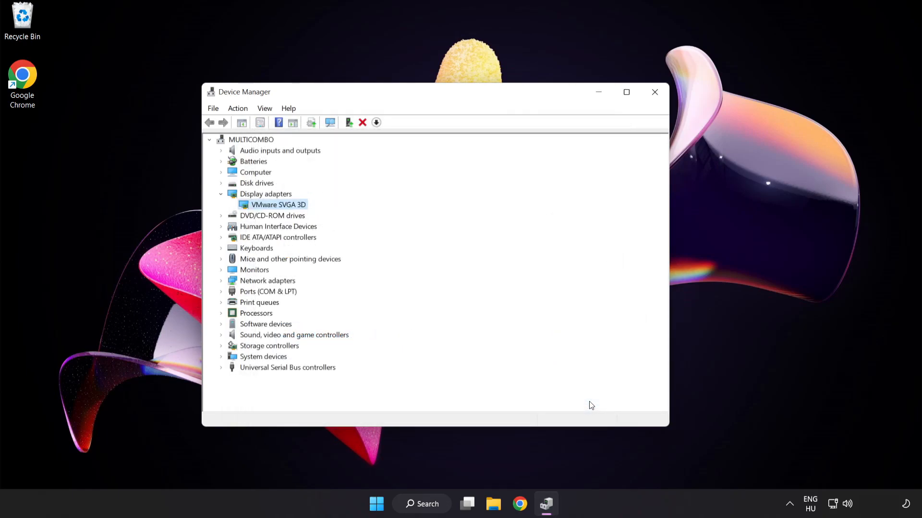
mouse_move(654, 92)
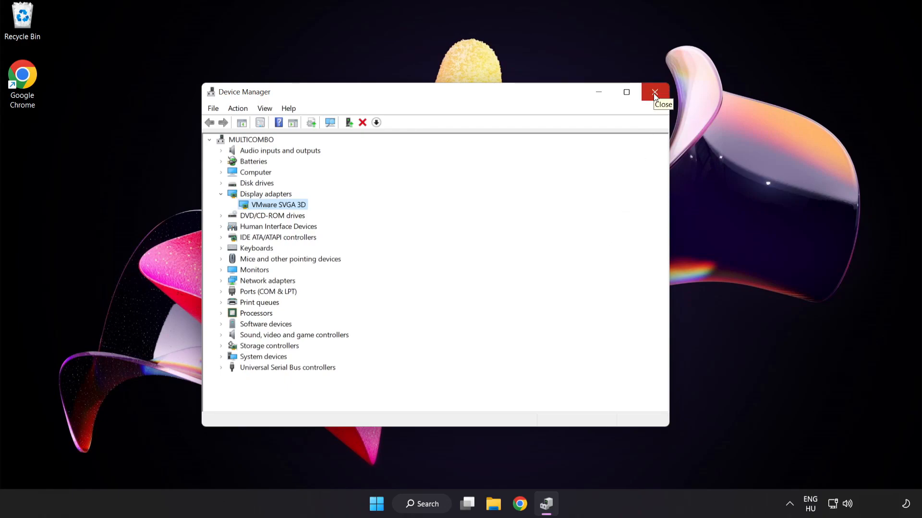
click(653, 92)
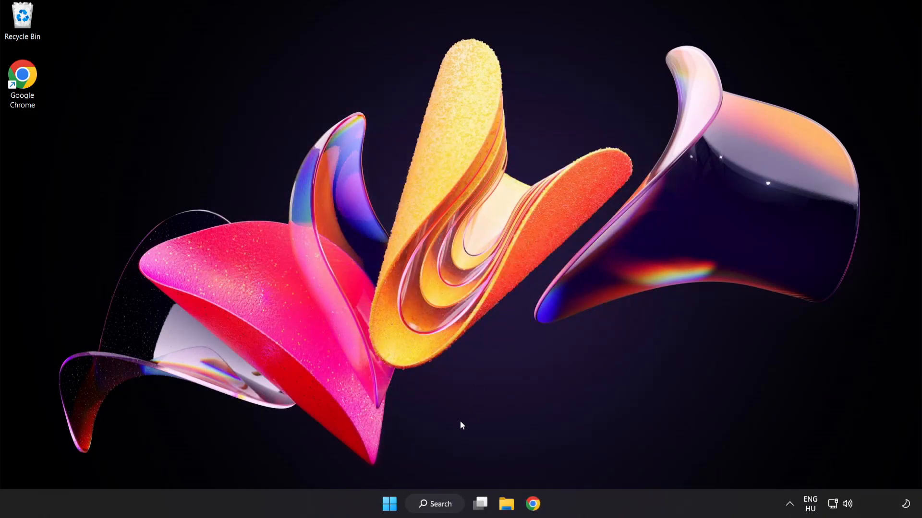
Search Windows for 'update' so Windows Update settings appears as the best match.
click(434, 504)
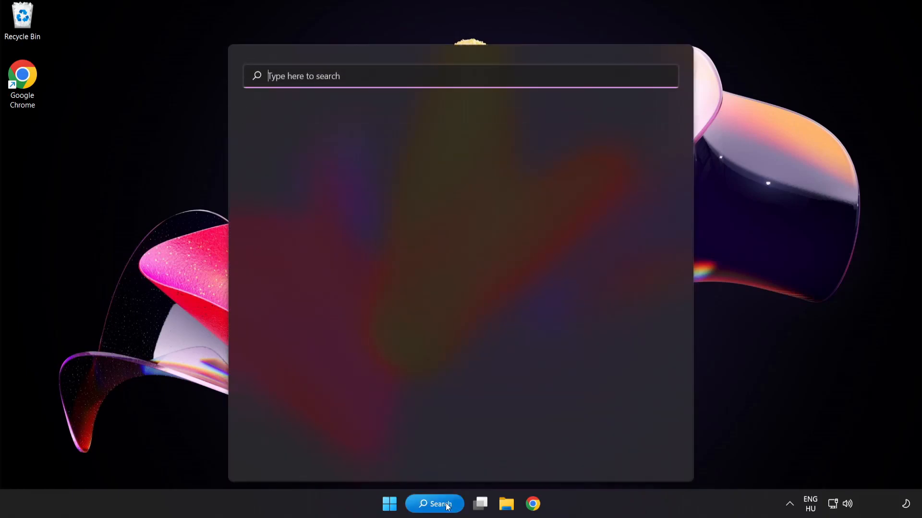
text(u)
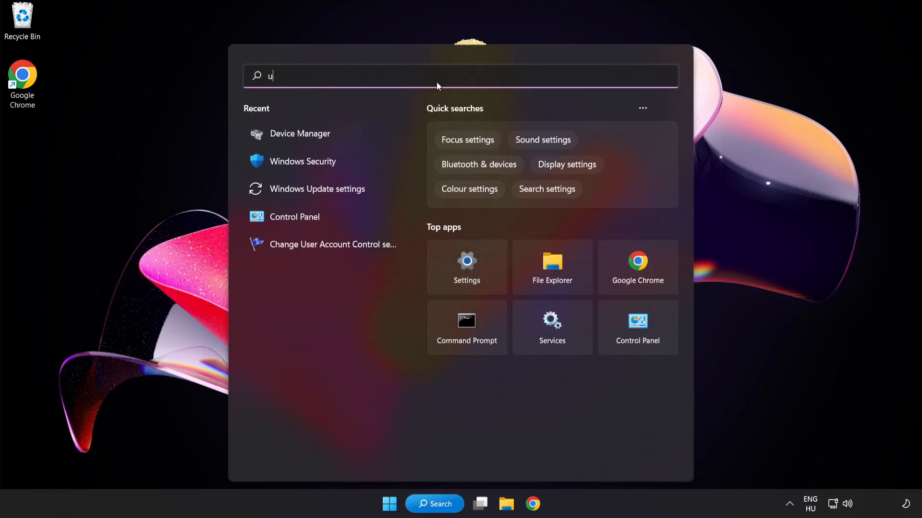
text(pdate)
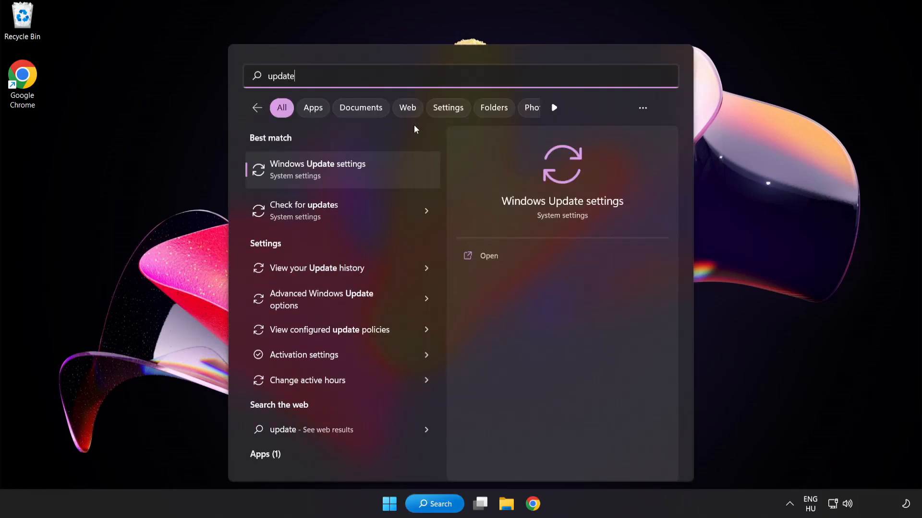
mouse_move(352, 178)
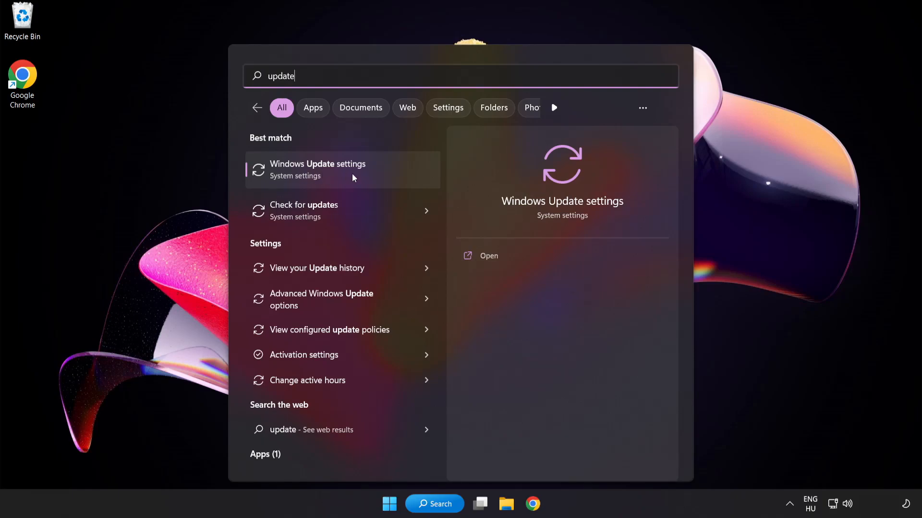
Check for updates in Windows Update, confirm the system is up to date, and close Settings.
click(318, 170)
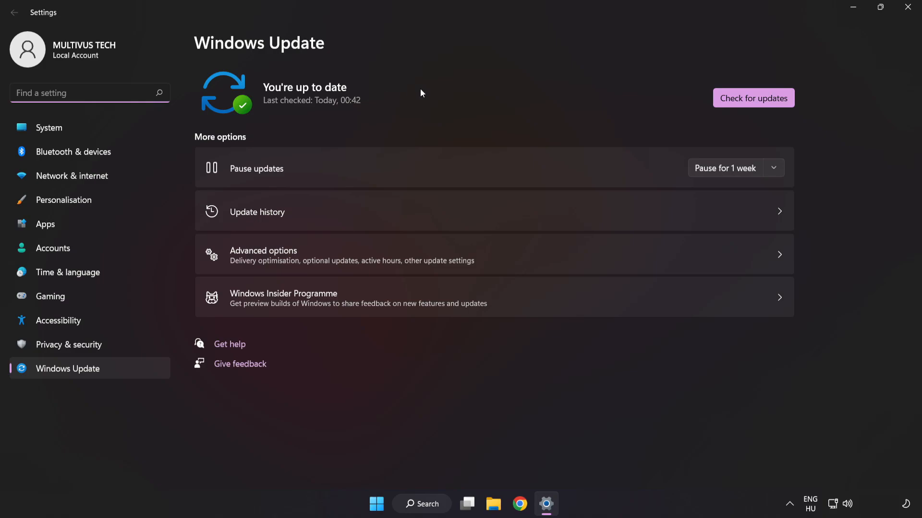
mouse_move(753, 98)
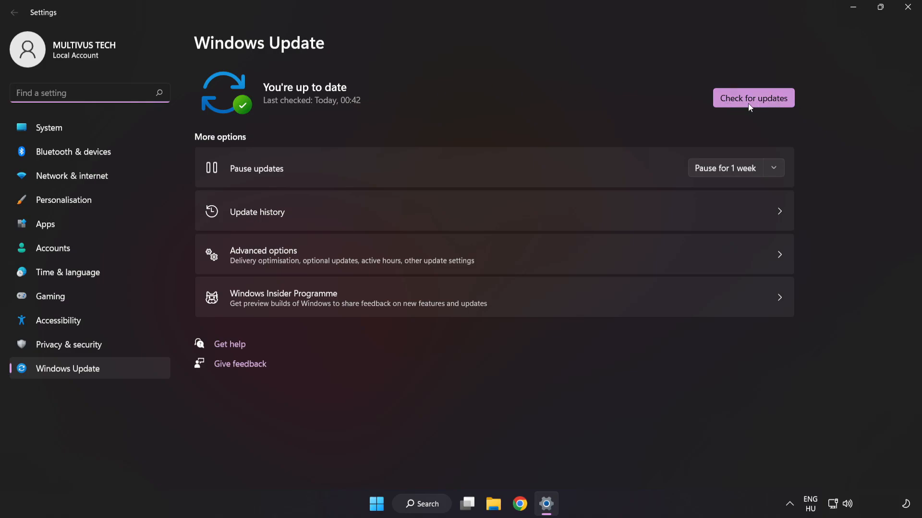
click(753, 97)
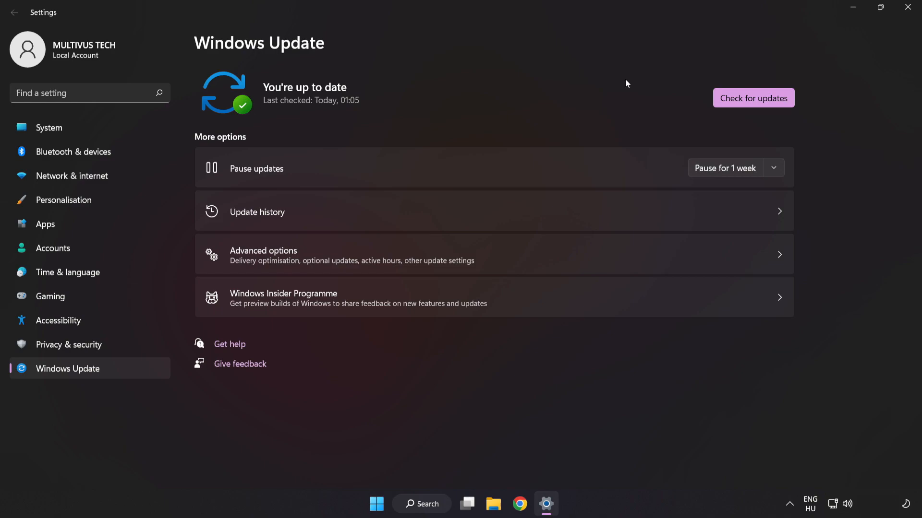
mouse_move(910, 10)
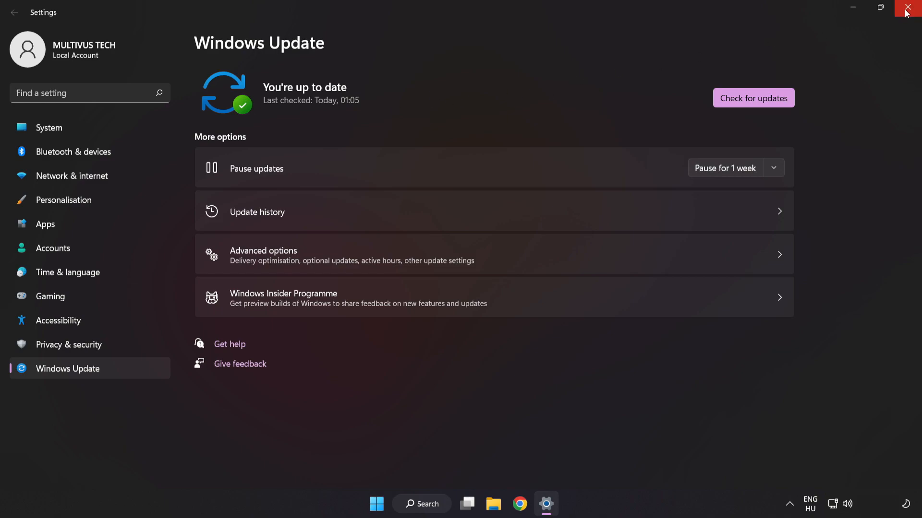
click(910, 8)
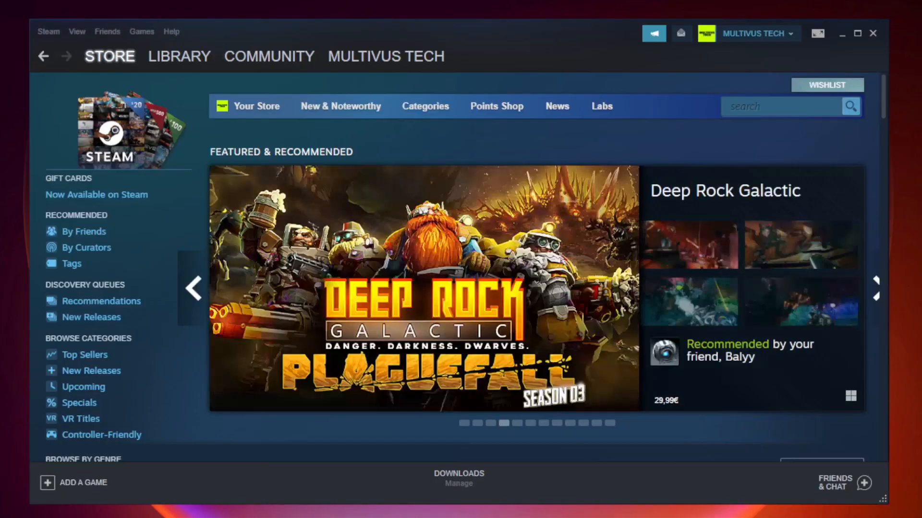
Go to the Steam library and bring up the options for YOUR NOT WORKING GAME.
click(178, 55)
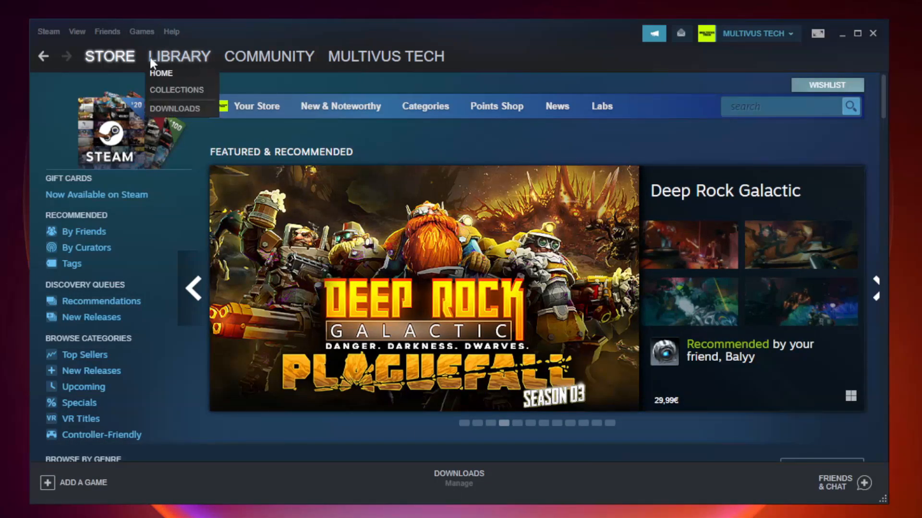
mouse_move(188, 61)
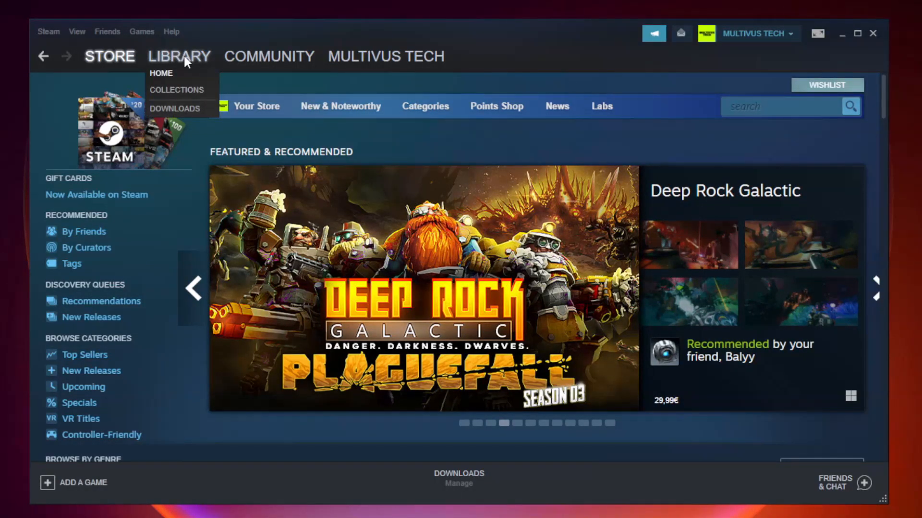
click(162, 73)
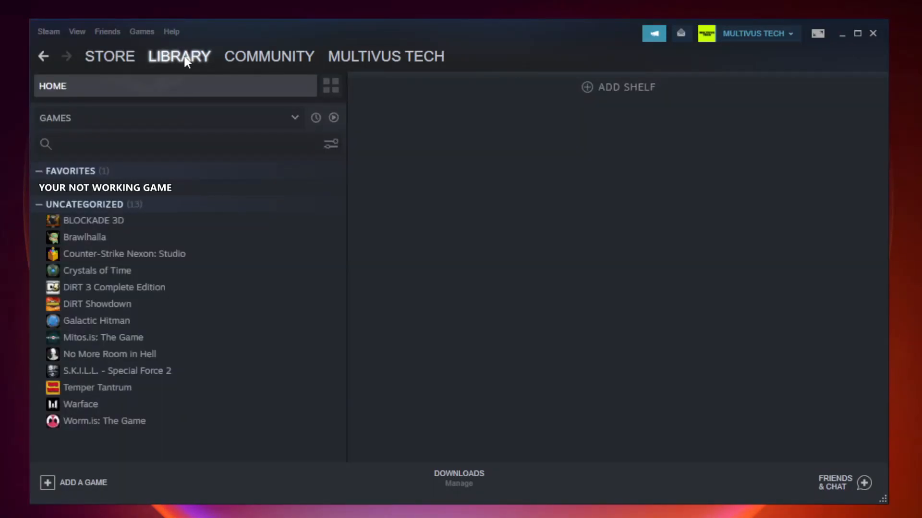
mouse_move(247, 191)
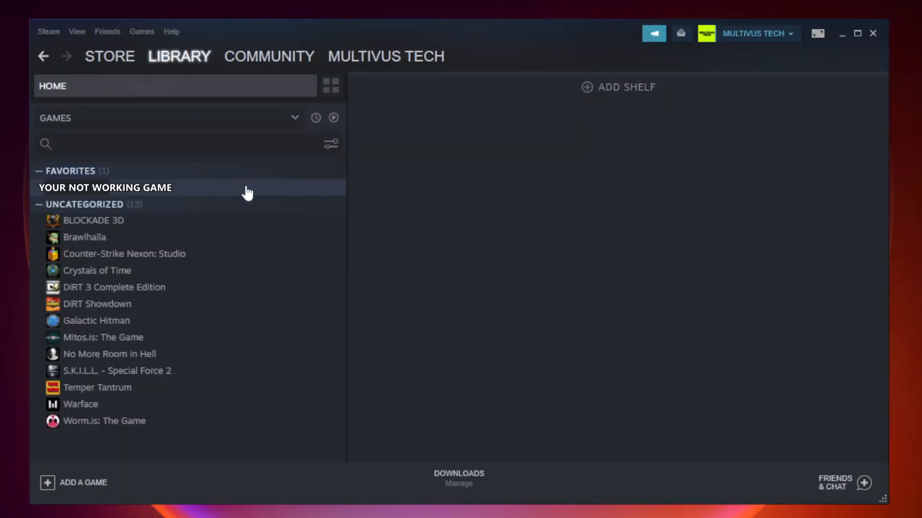
mouse_move(201, 193)
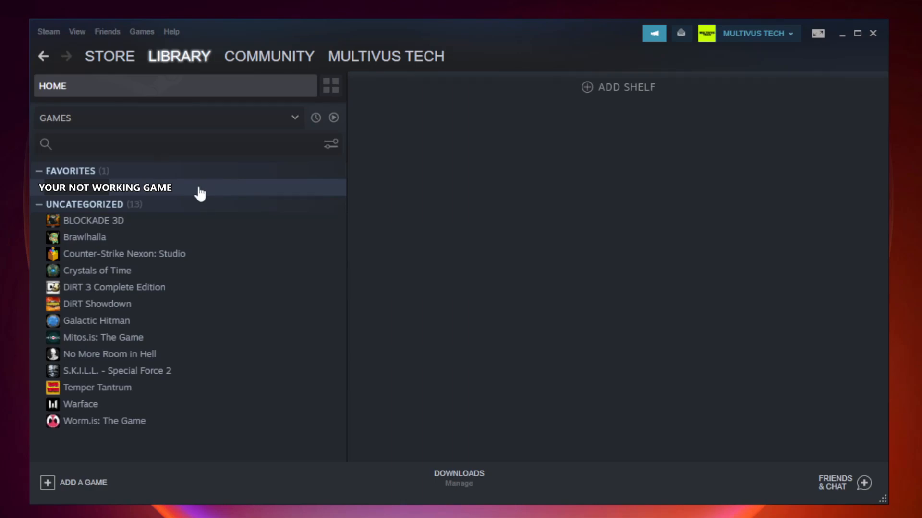
right_click(105, 187)
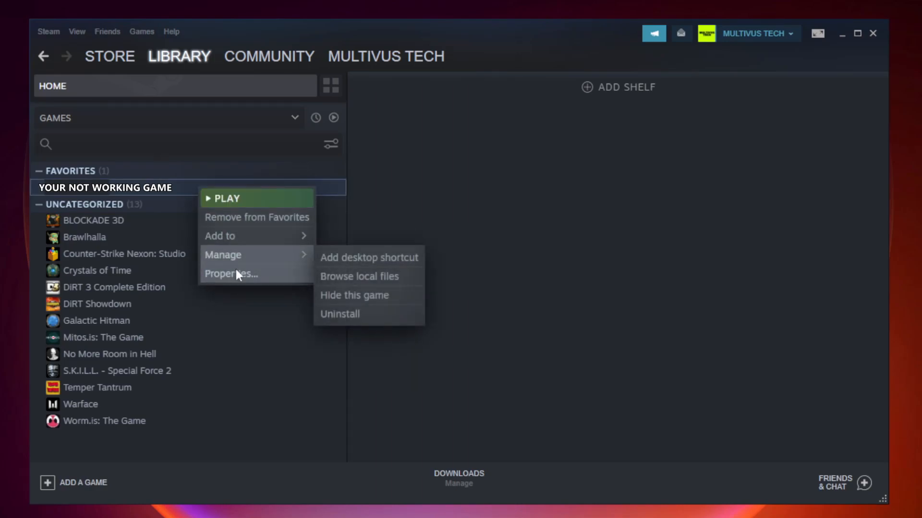
mouse_move(253, 274)
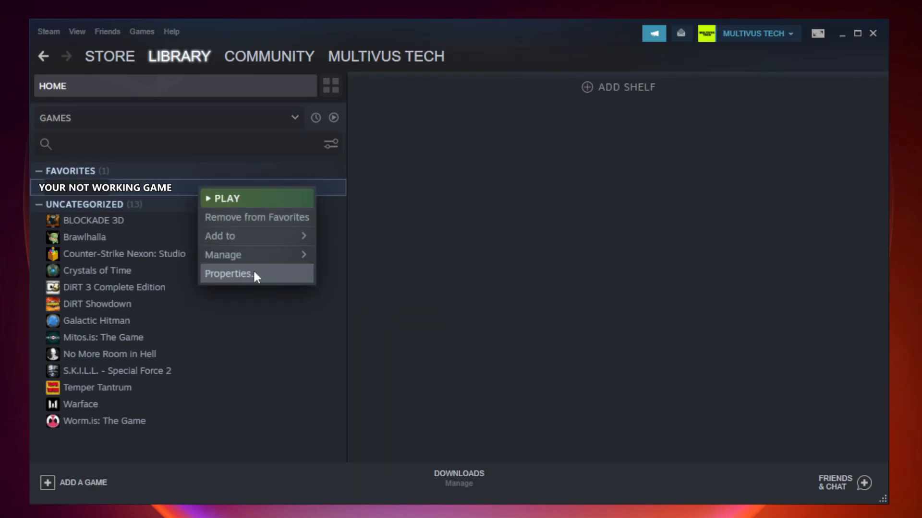
Verify integrity of the game's files from Properties > Local Files, validating all 9192 files.
click(229, 274)
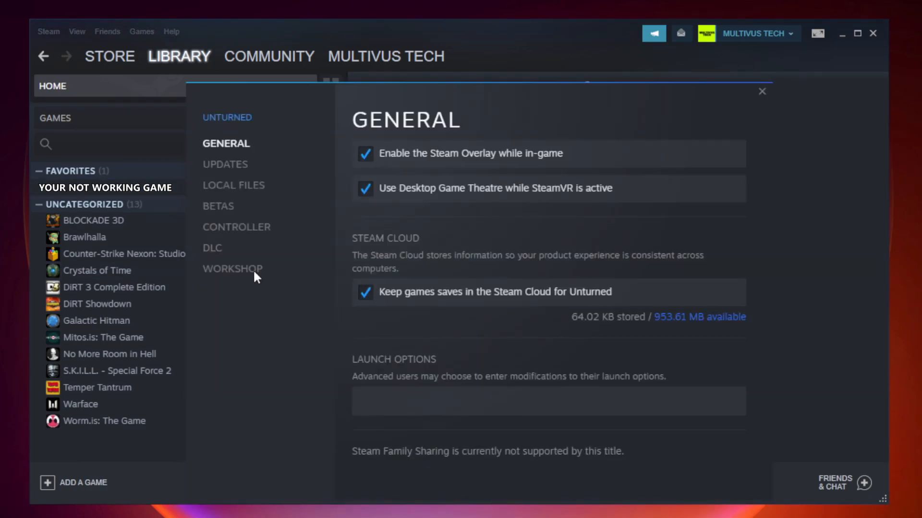
mouse_move(233, 185)
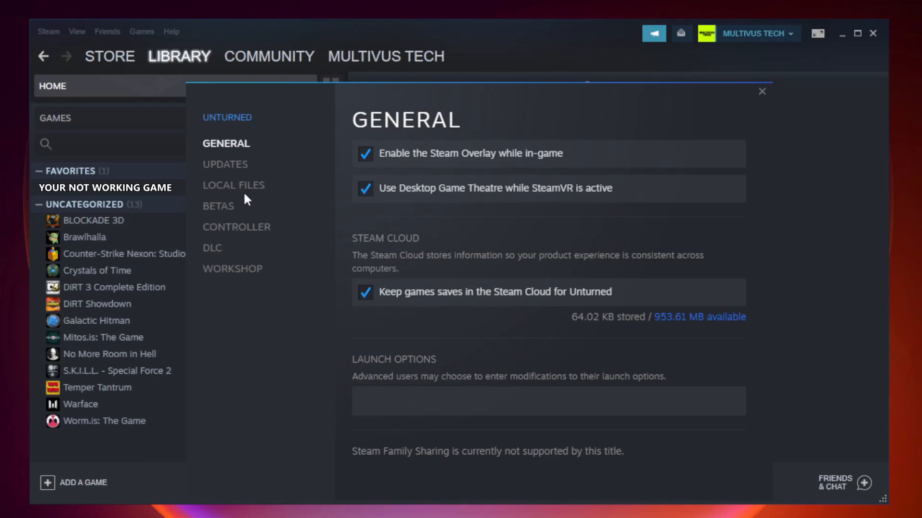
click(233, 185)
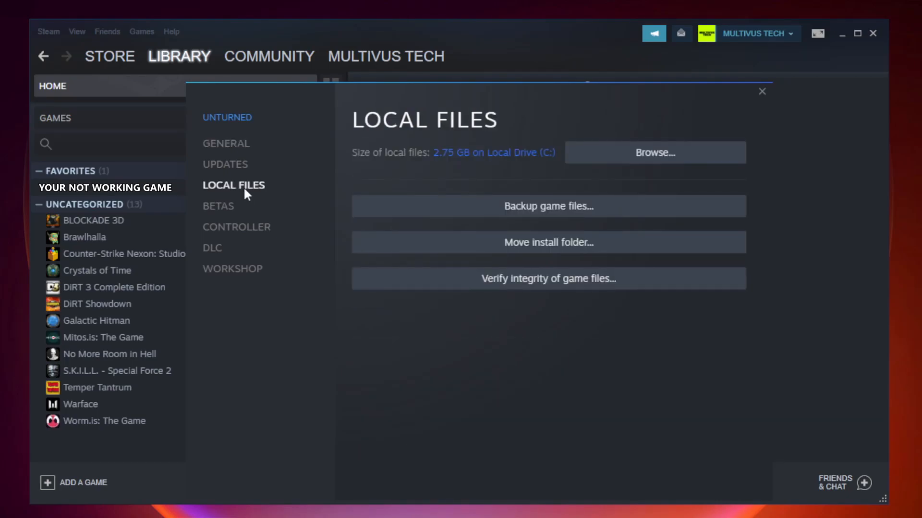
mouse_move(377, 269)
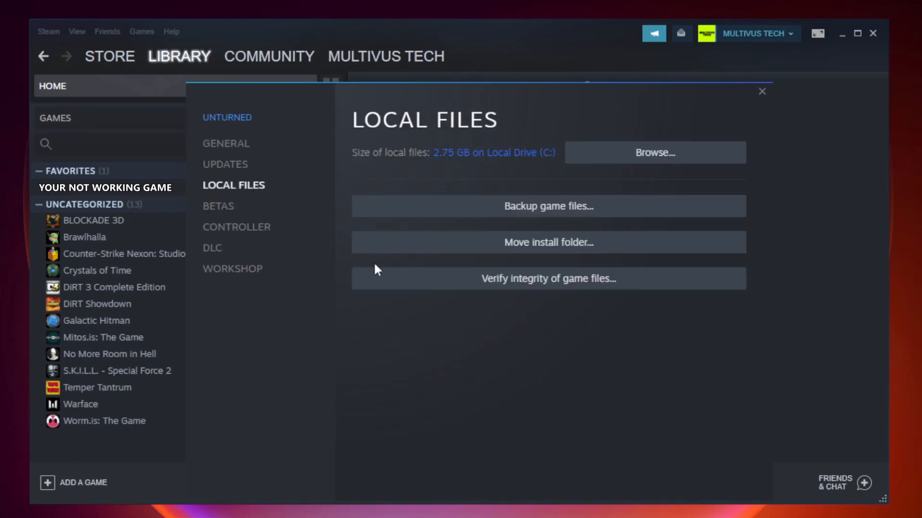
mouse_move(548, 279)
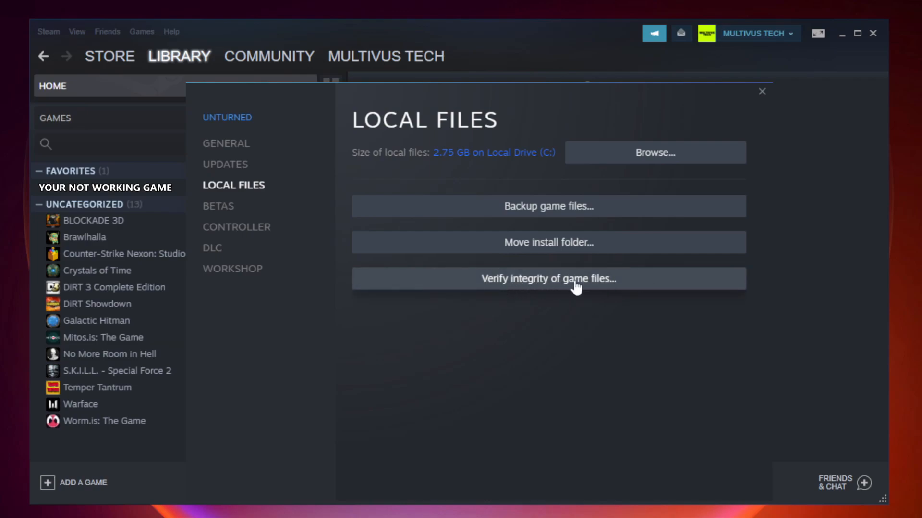
click(547, 278)
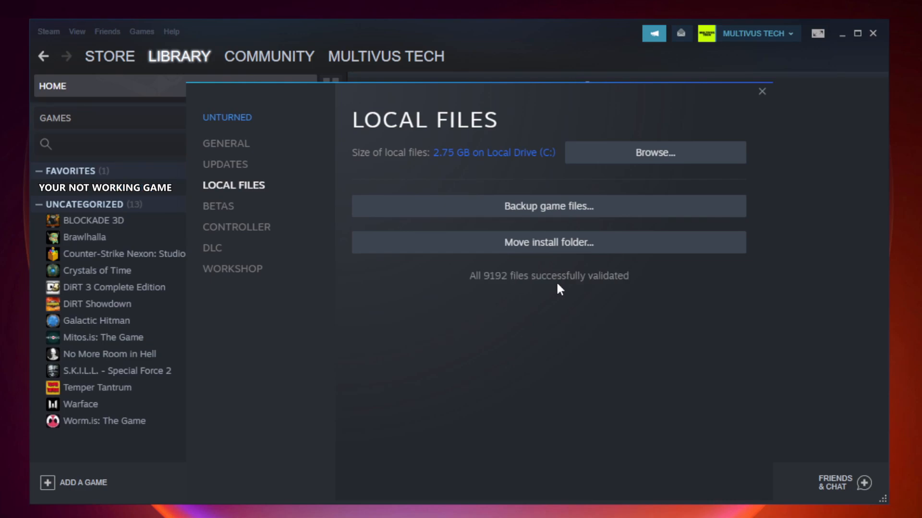
mouse_move(620, 298)
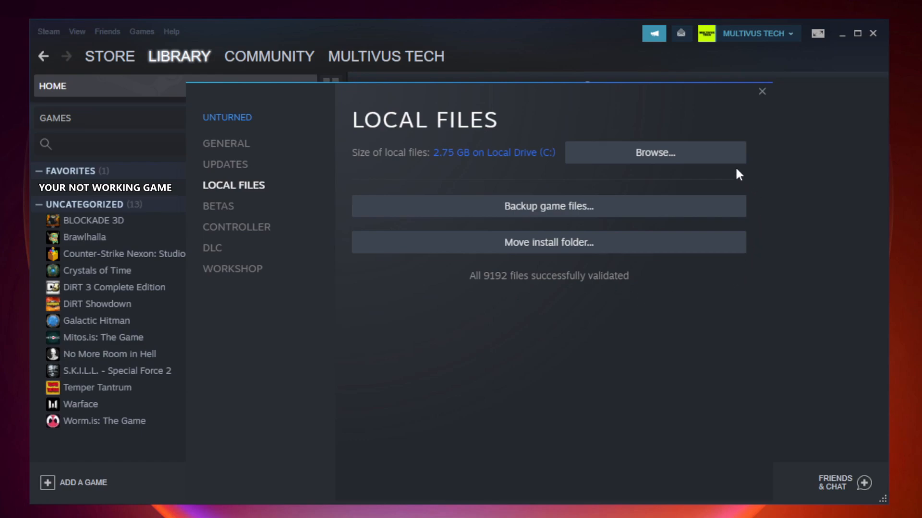
mouse_move(658, 164)
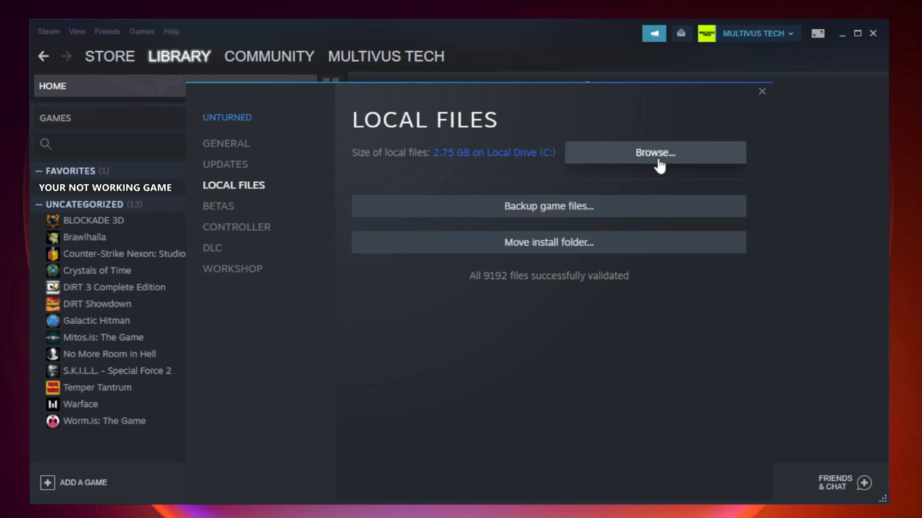
Browse to the game's install folder and bring up options for the YOUR NOT WORKING GAME shortcut.
click(654, 152)
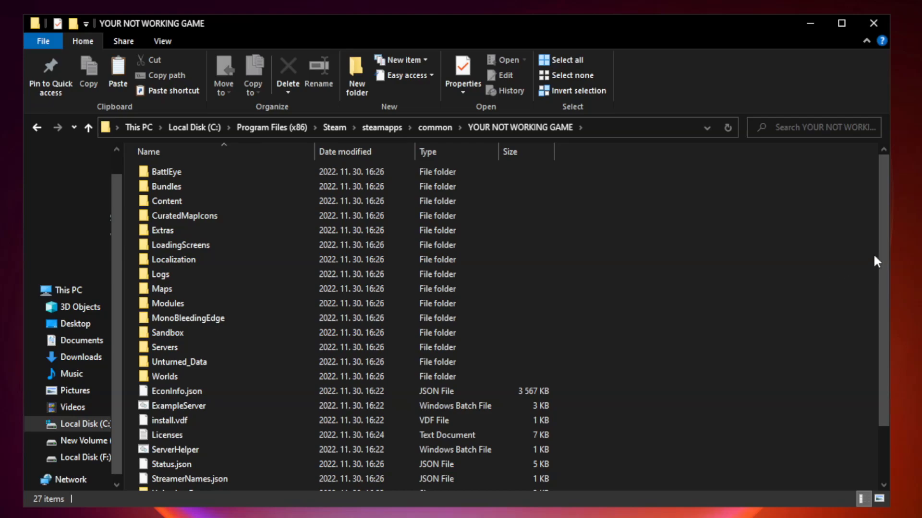
scroll(down, 3)
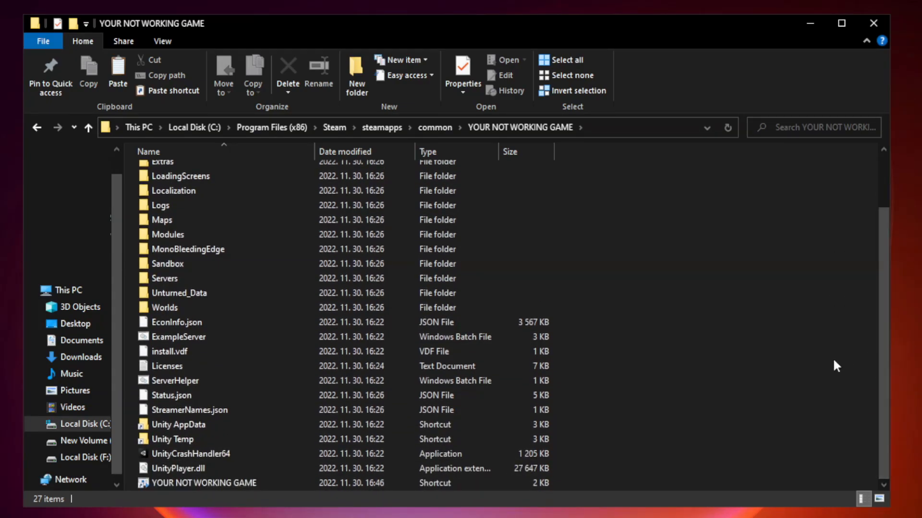
click(204, 483)
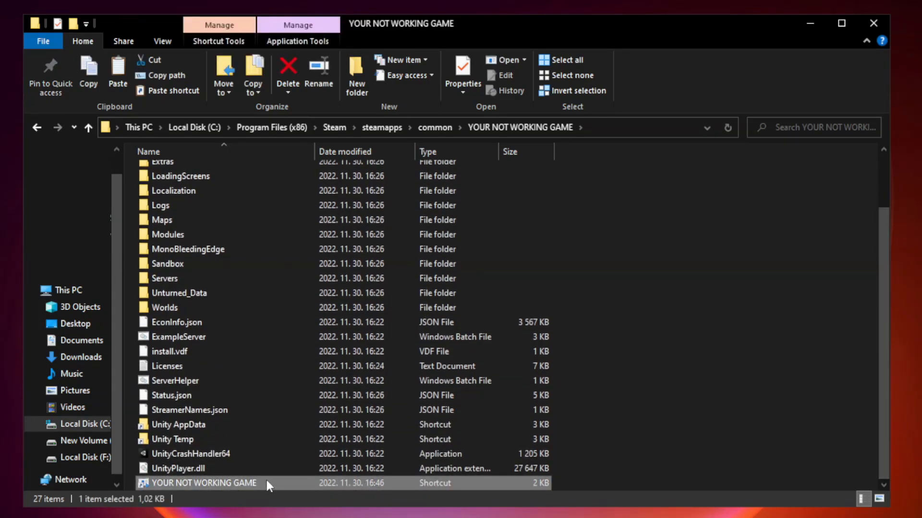
right_click(203, 482)
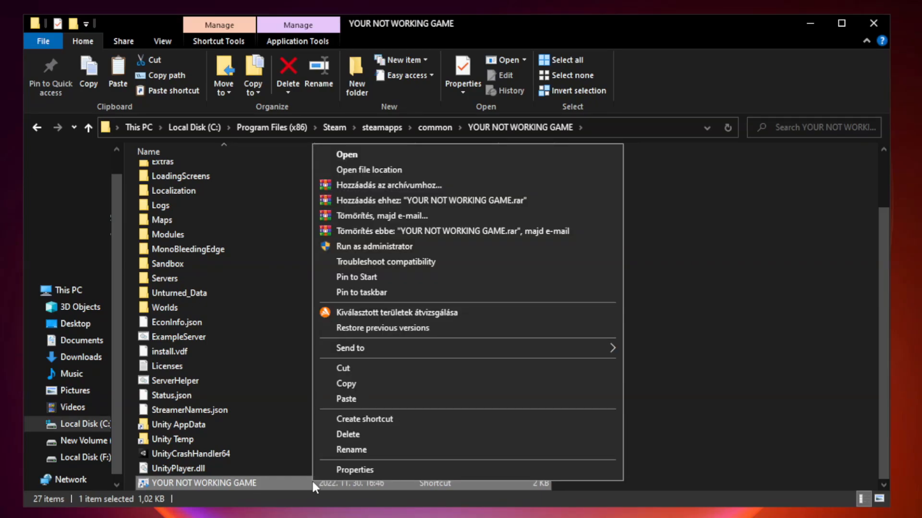
mouse_move(465, 469)
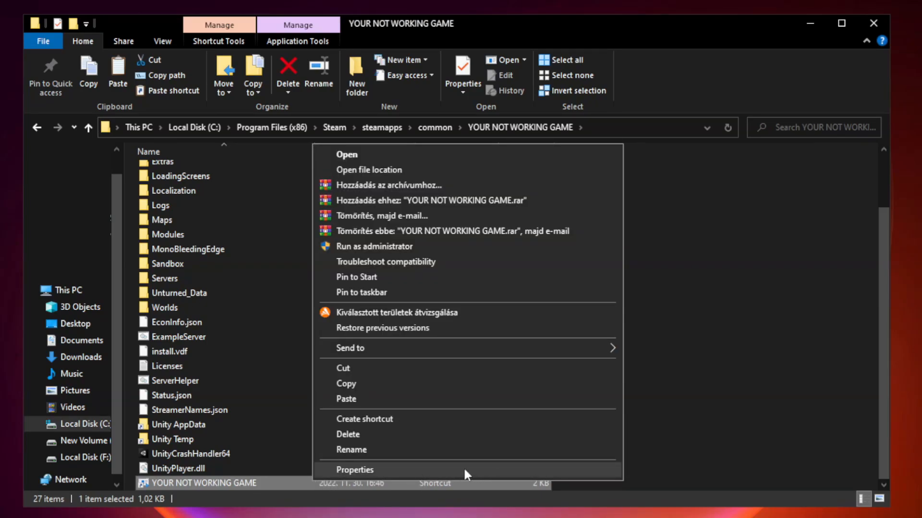
Set the shortcut to Windows 8 compatibility, fullscreen optimizations off, run as administrator, and confirm with OK.
click(353, 469)
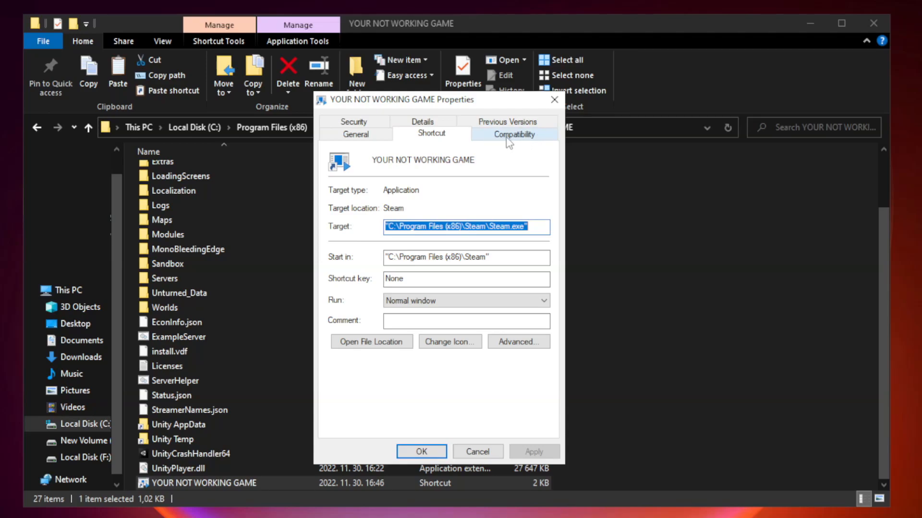
click(513, 134)
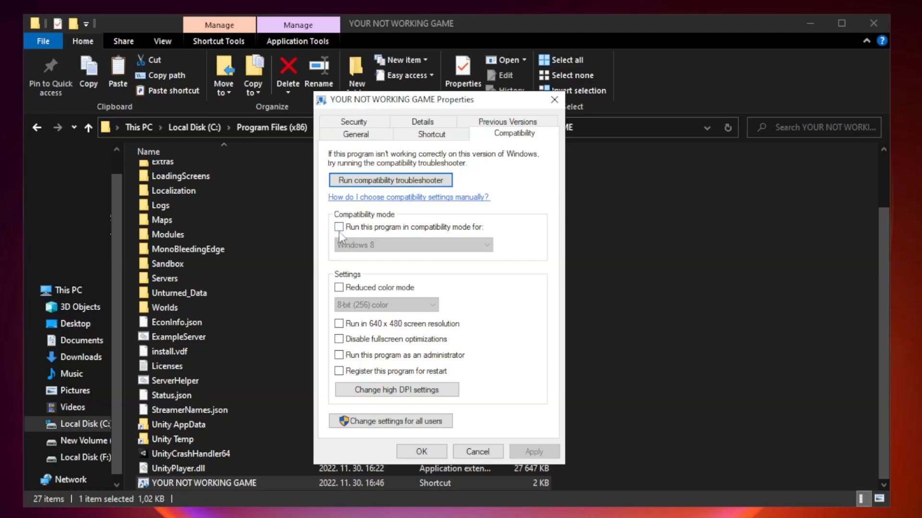
mouse_move(366, 233)
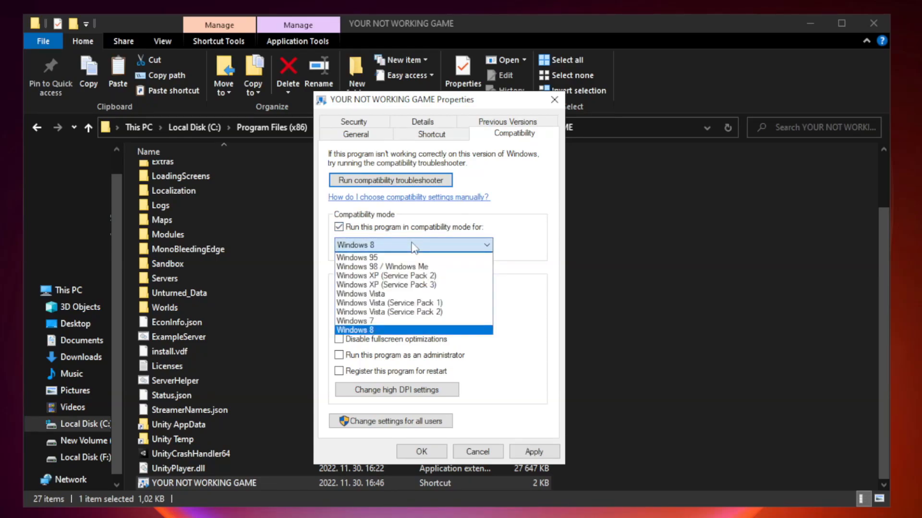
mouse_move(386, 333)
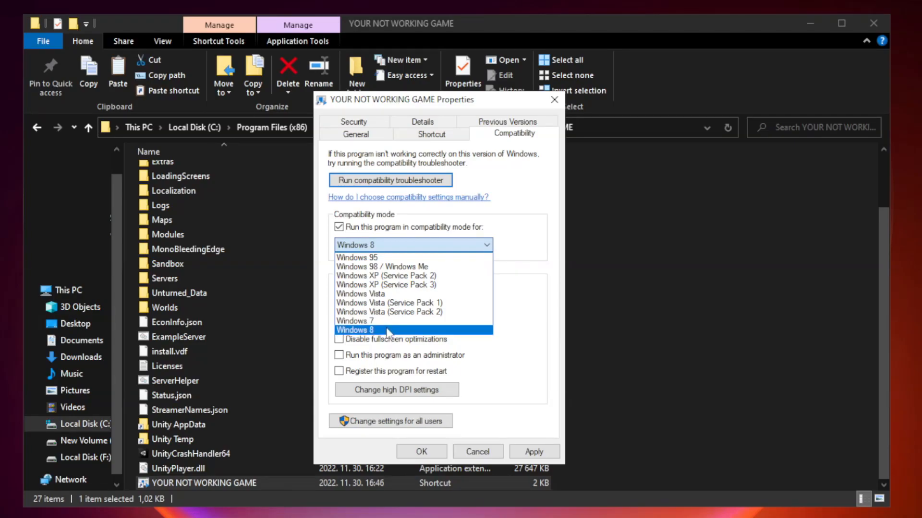
click(355, 329)
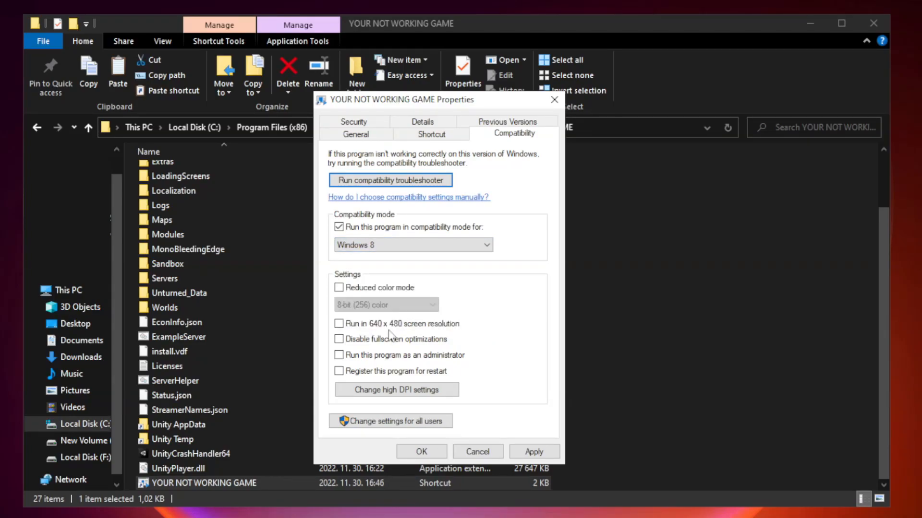
mouse_move(358, 349)
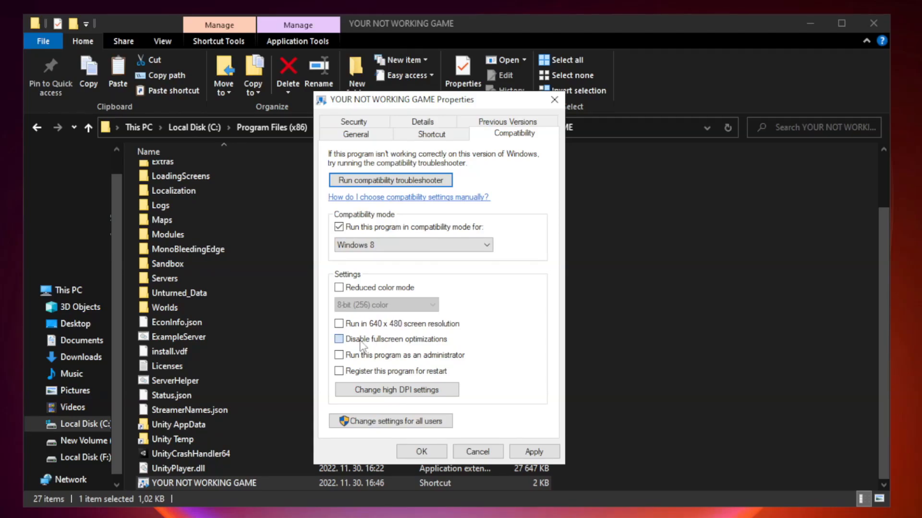
click(339, 339)
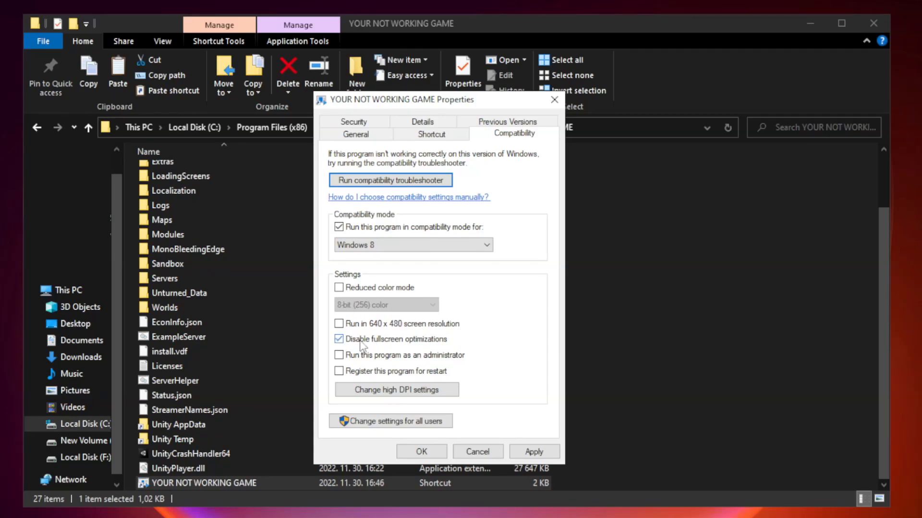
mouse_move(418, 363)
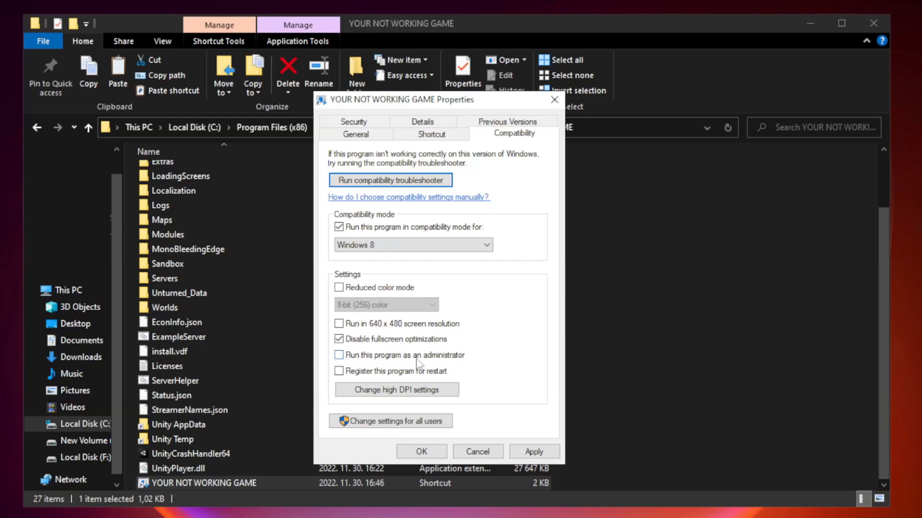
mouse_move(365, 363)
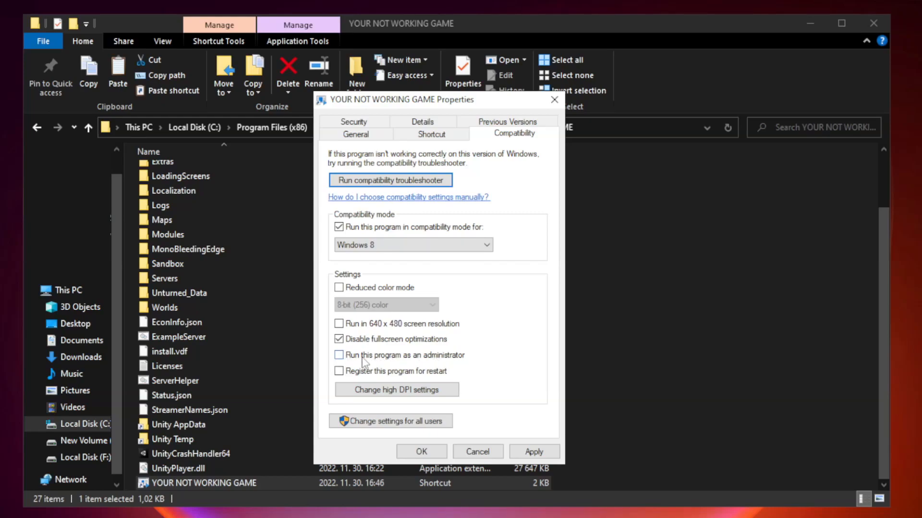
click(339, 356)
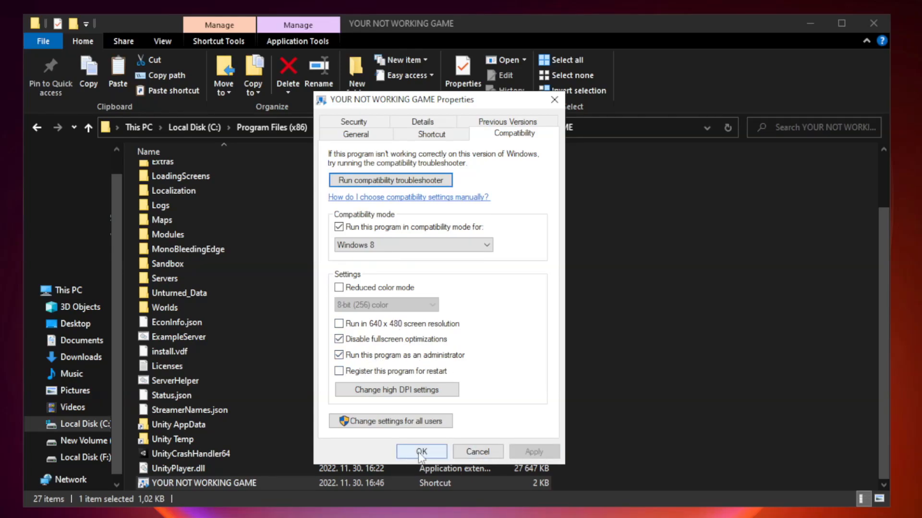
click(421, 451)
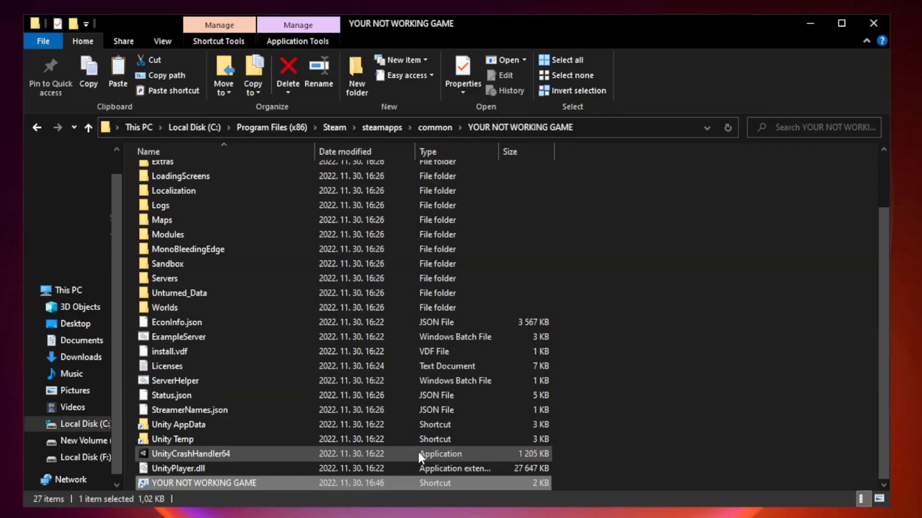
mouse_move(851, 69)
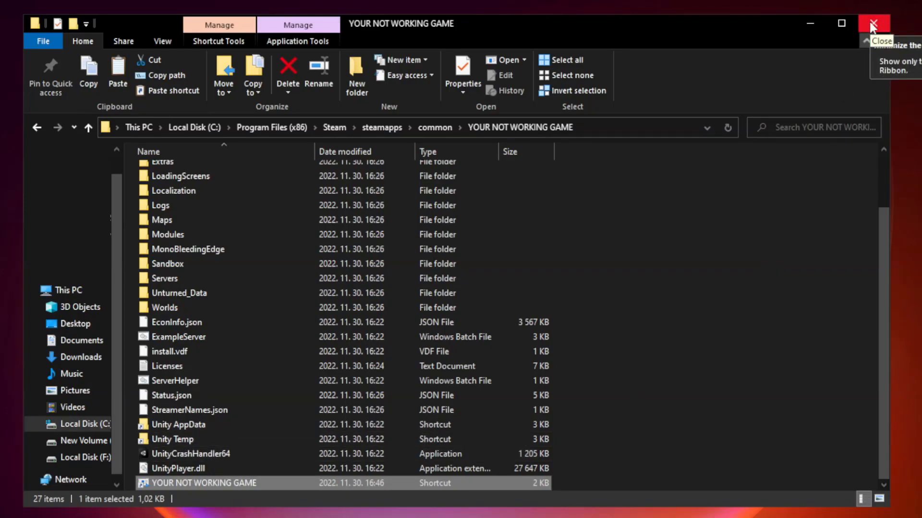
Close the game folder window and bring up the Start button's quick list of system tools.
click(875, 24)
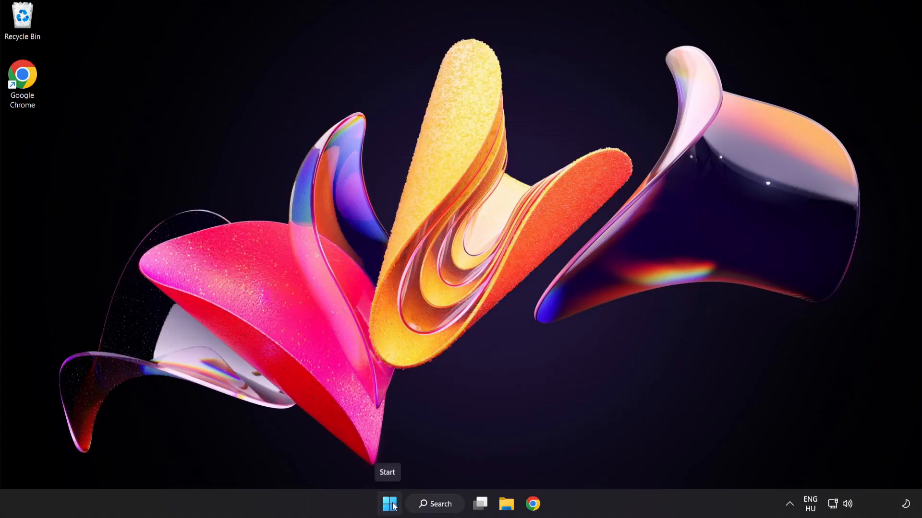
right_click(389, 504)
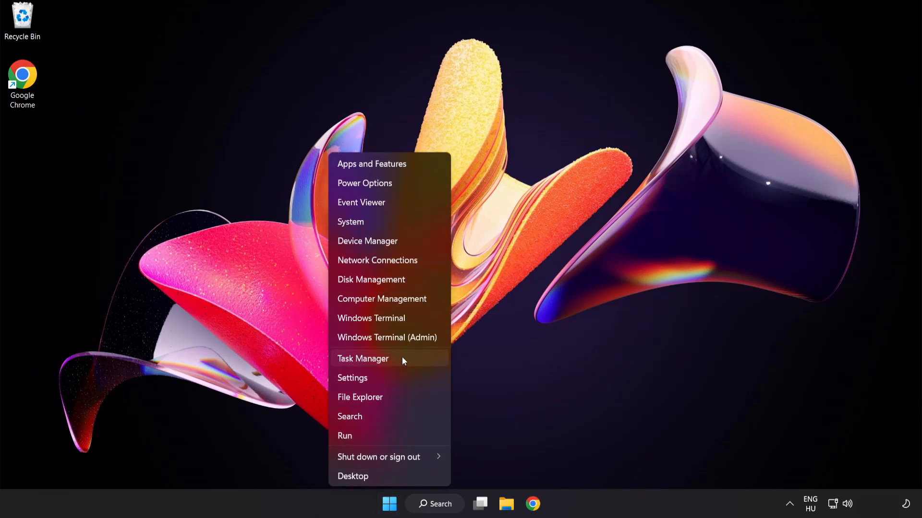
Disable Cortana, Phone Link and the Windows Security notification icon in the Startup list.
click(363, 358)
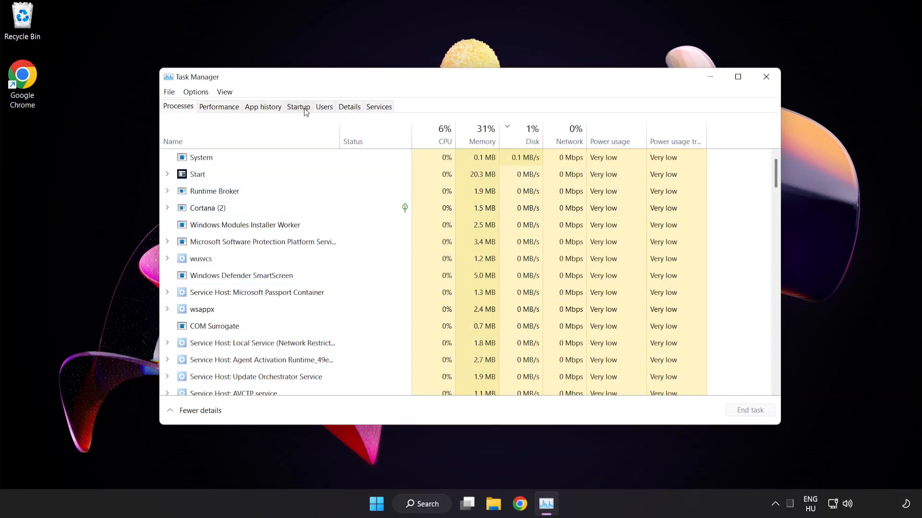
click(298, 106)
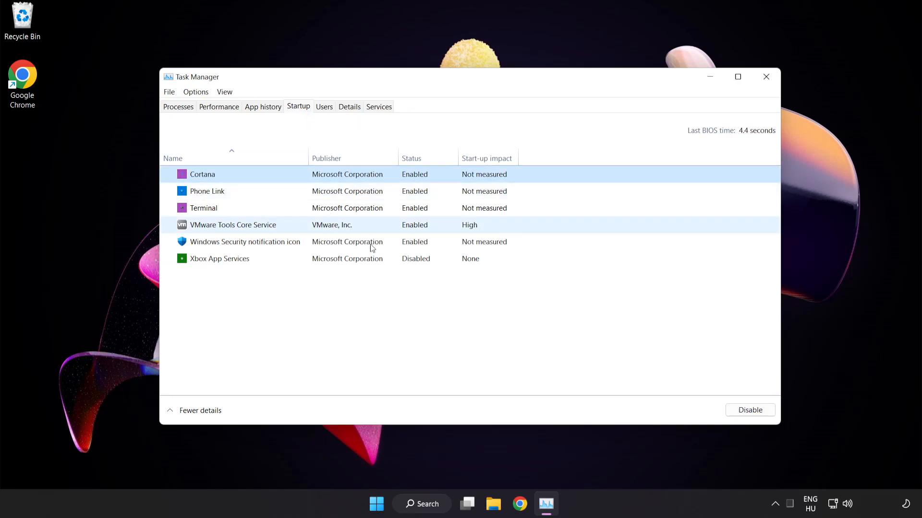
click(749, 410)
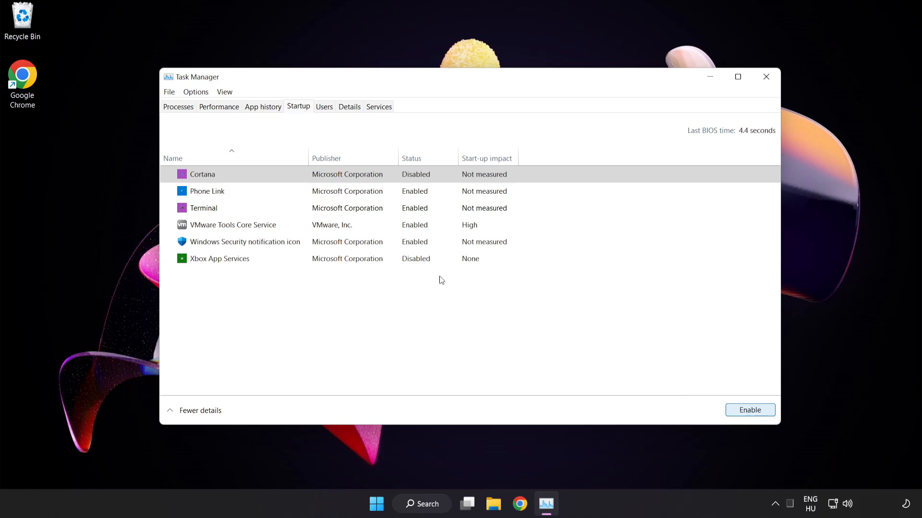
click(208, 191)
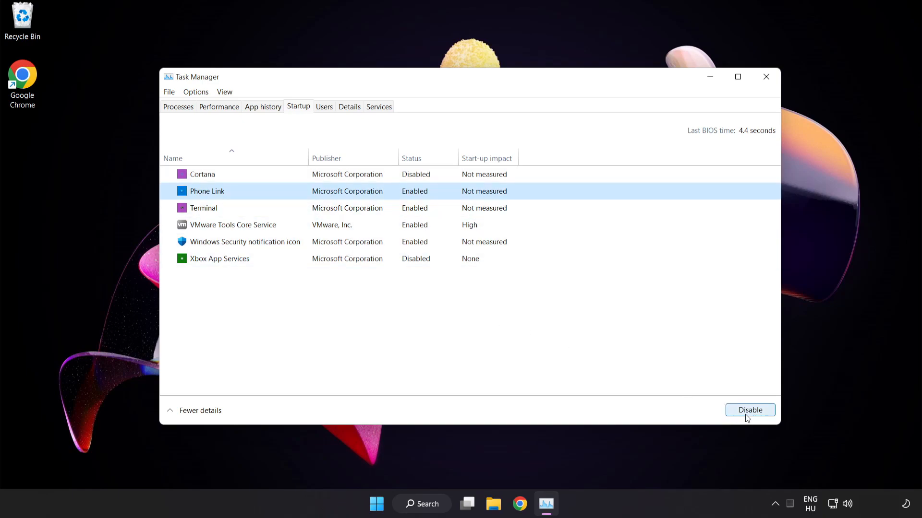
click(750, 410)
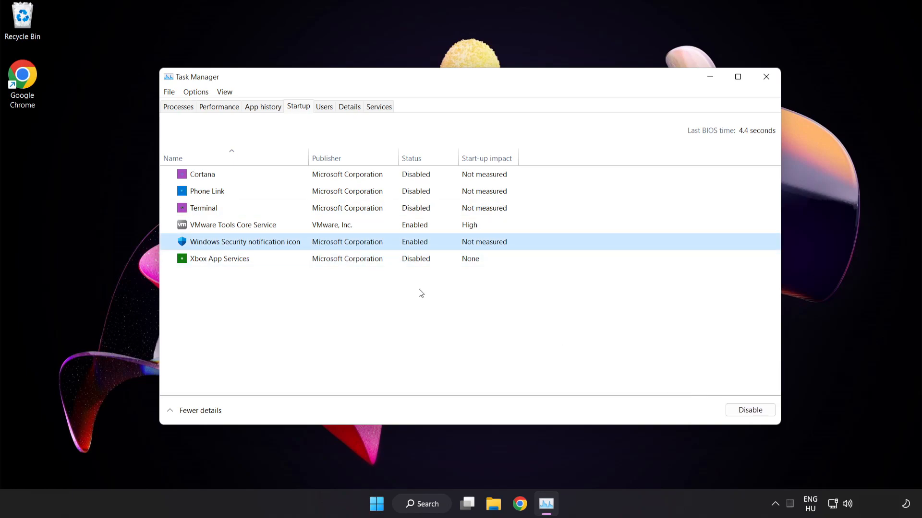
click(749, 410)
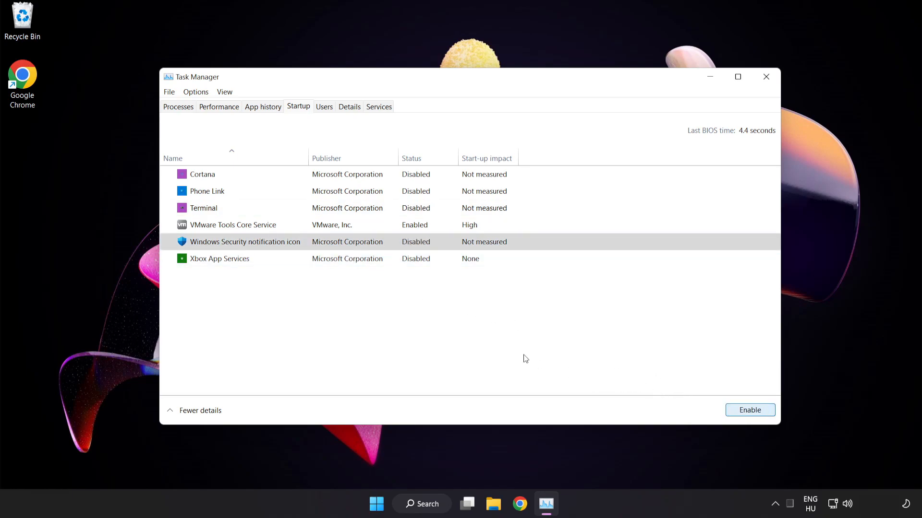
mouse_move(766, 76)
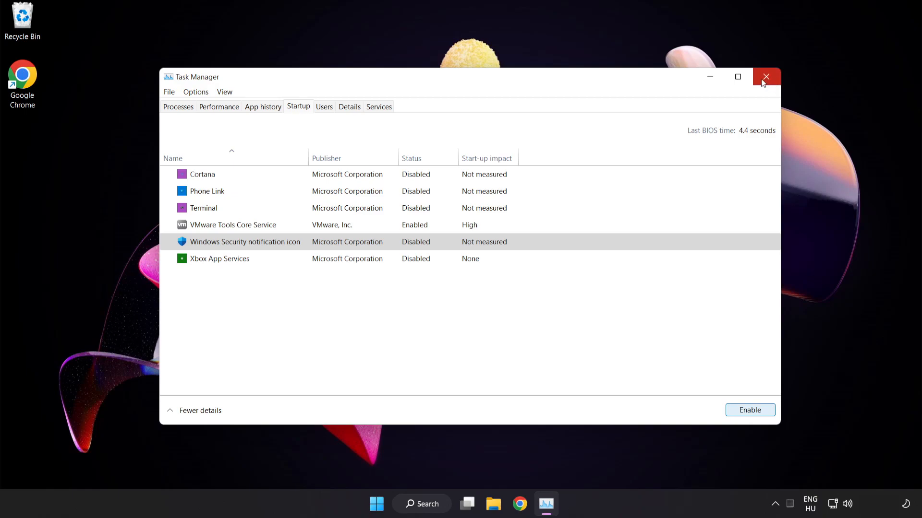
mouse_move(766, 77)
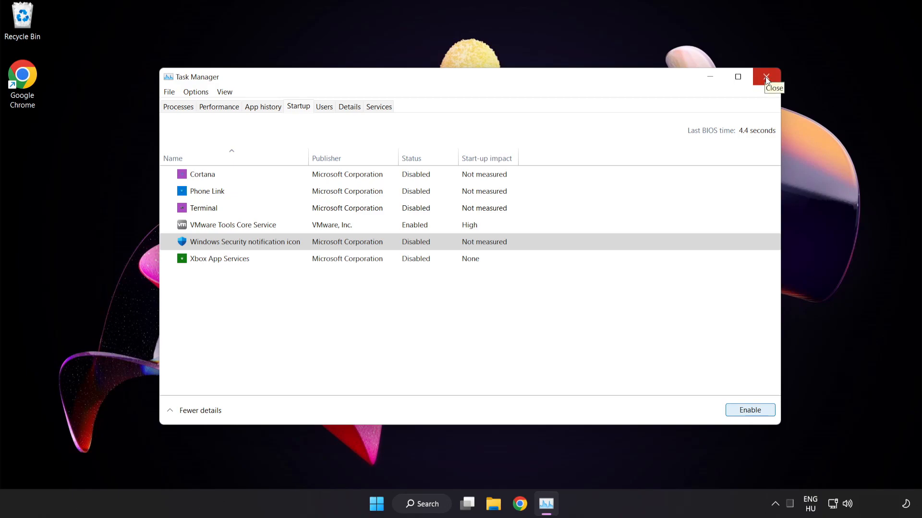
Close Task Manager and bring up Windows search.
click(766, 77)
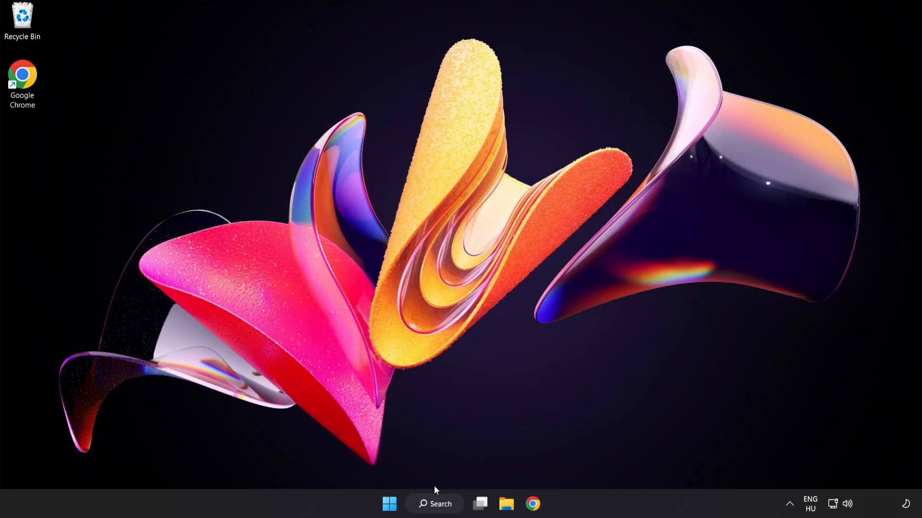
click(434, 504)
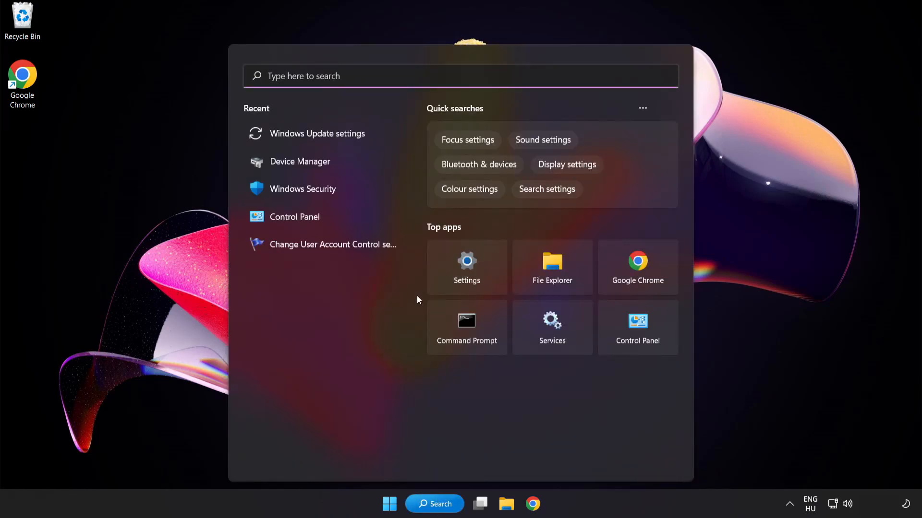
Search for cmd and launch Command Prompt as administrator.
text(cmd)
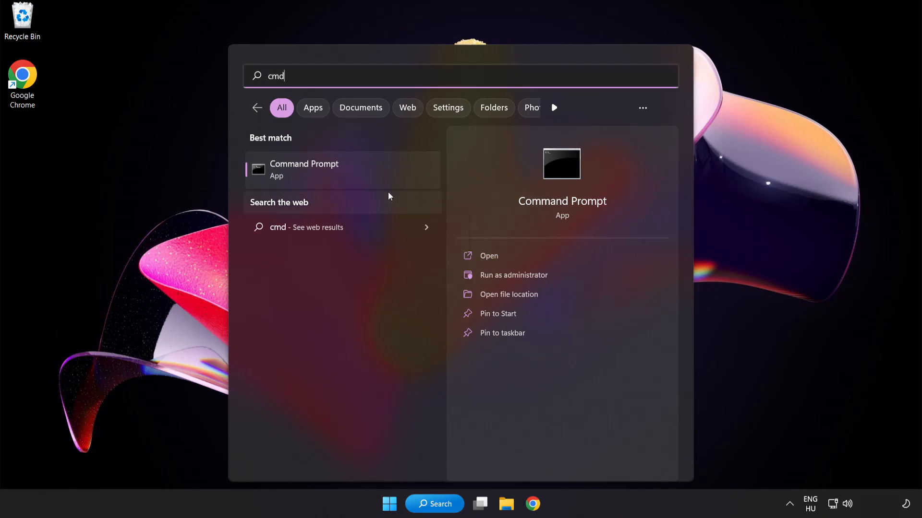
click(512, 276)
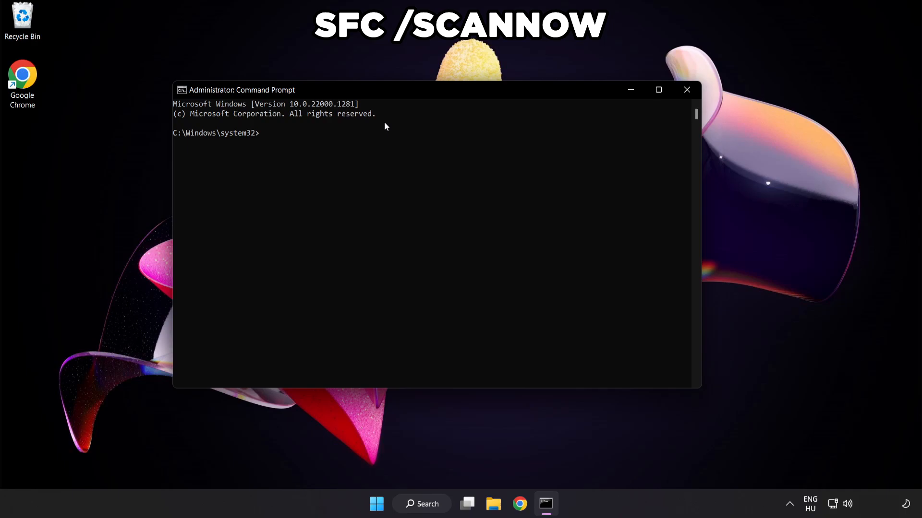
Run sfc /scannow to completion with no integrity violations, then close Command Prompt.
text(sfc /)
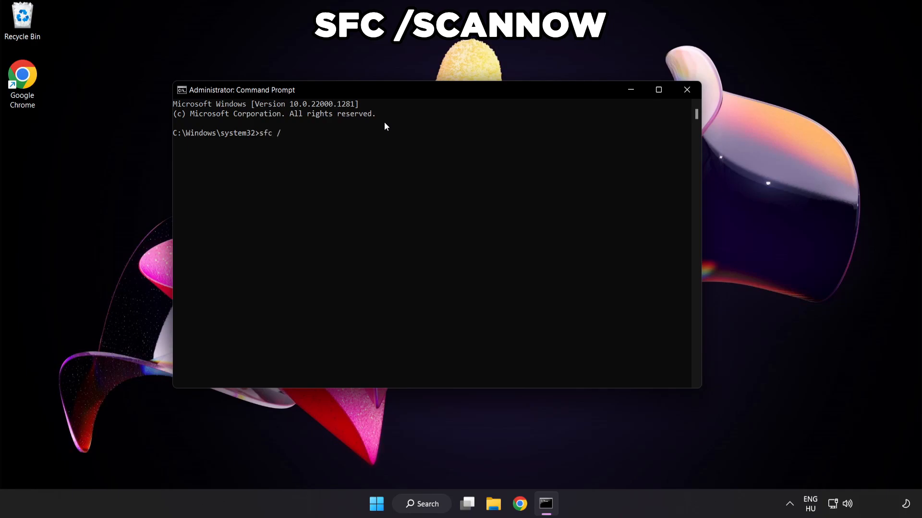
text(scannow)
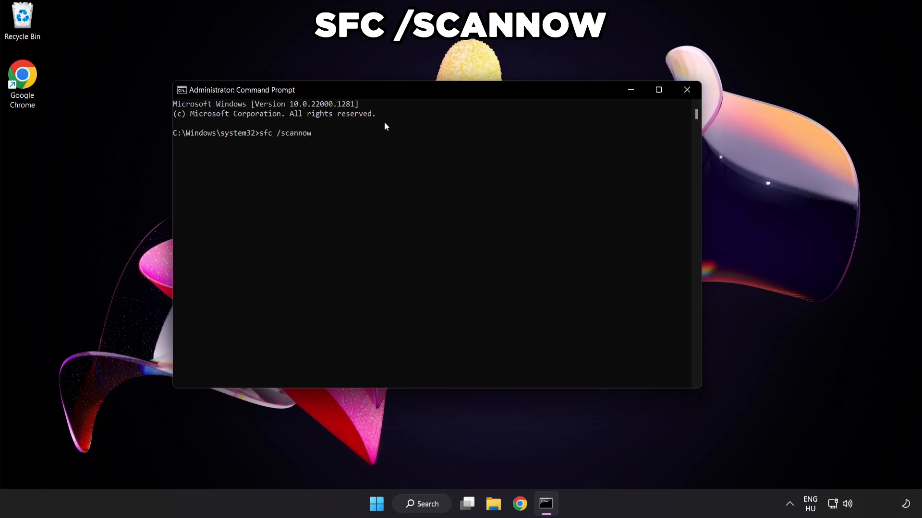
key(enter)
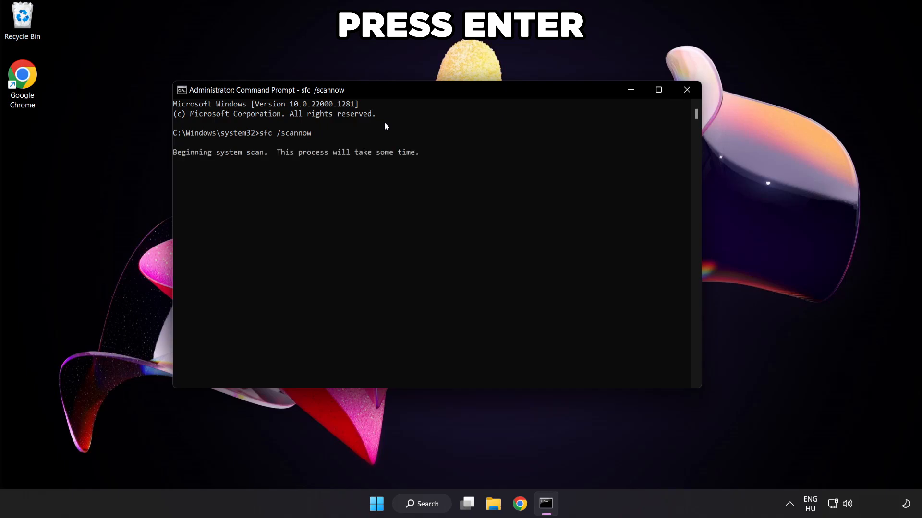
key(enter)
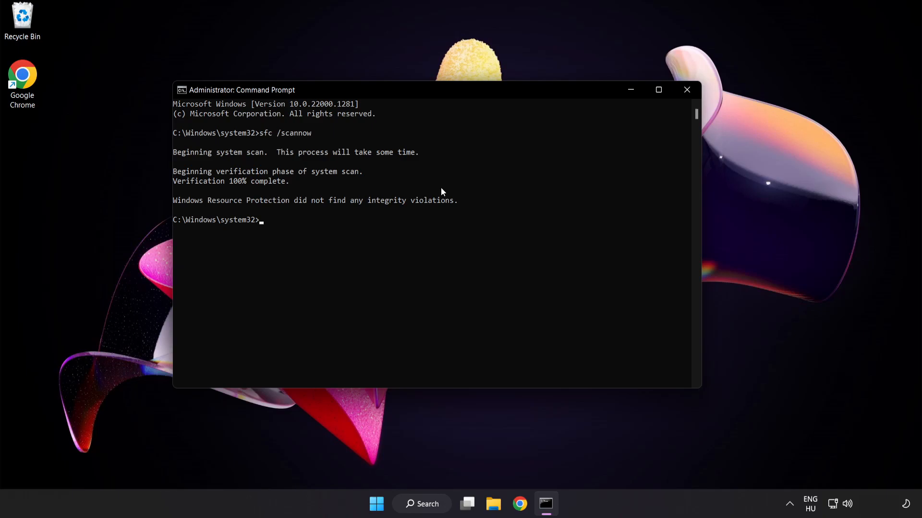
mouse_move(649, 122)
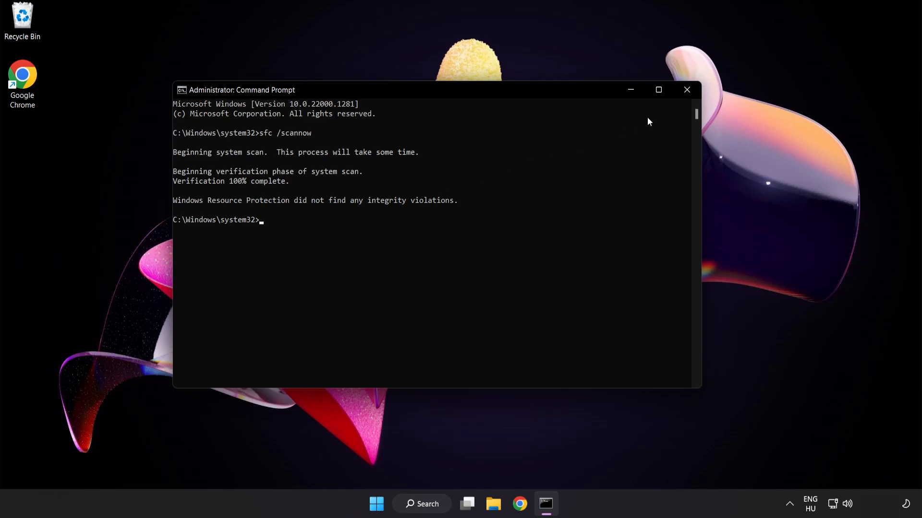
click(685, 90)
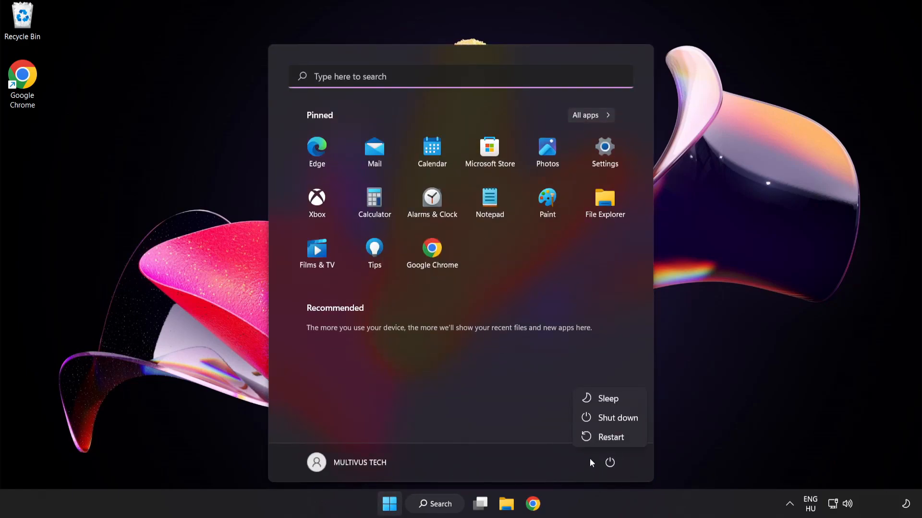
mouse_move(610, 437)
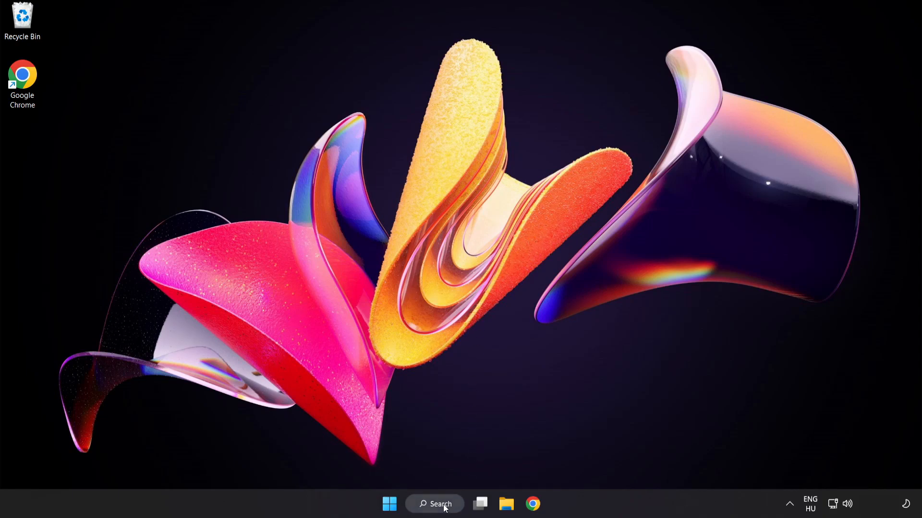
text(se)
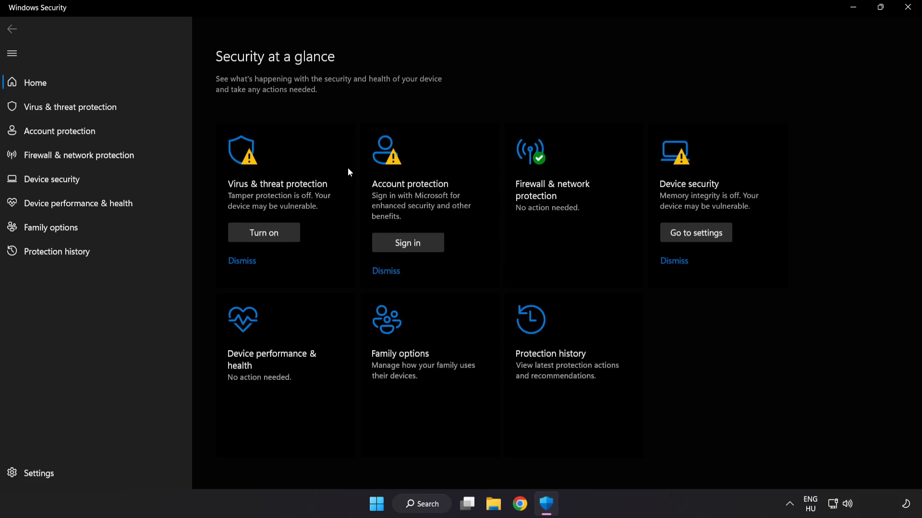
mouse_move(70, 106)
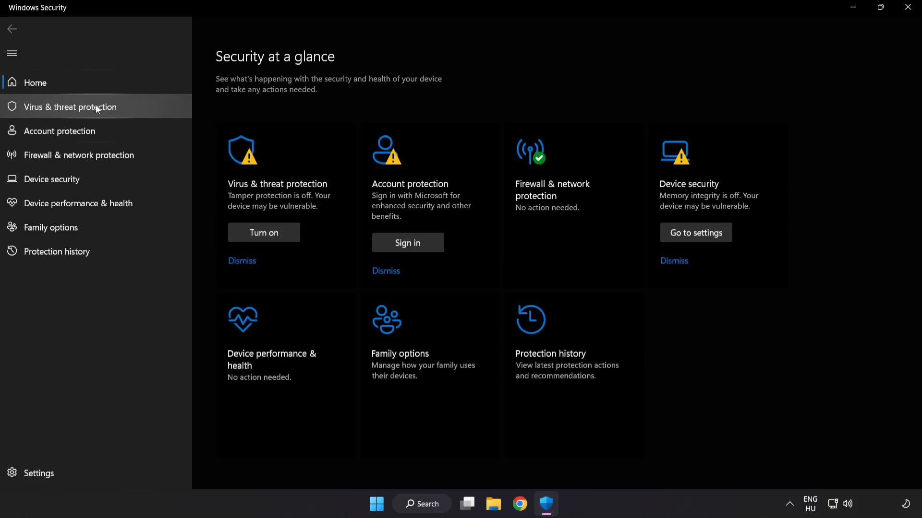
Go to Virus & threat protection settings and reach the Exclusions page listing chrome.exe.
click(69, 106)
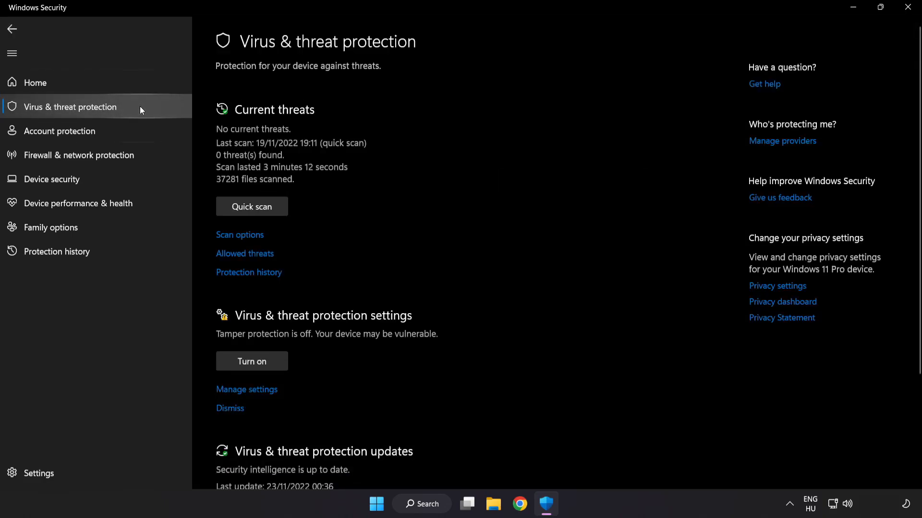
scroll(down, 3)
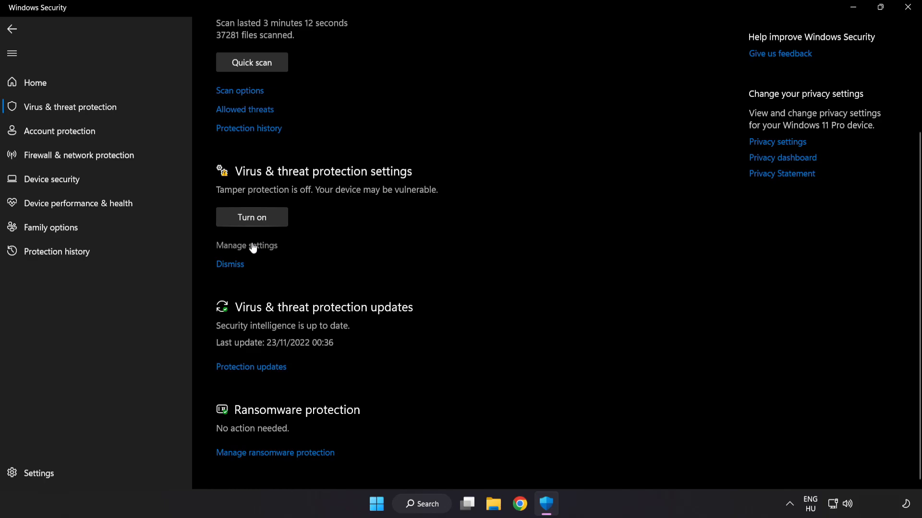
click(247, 246)
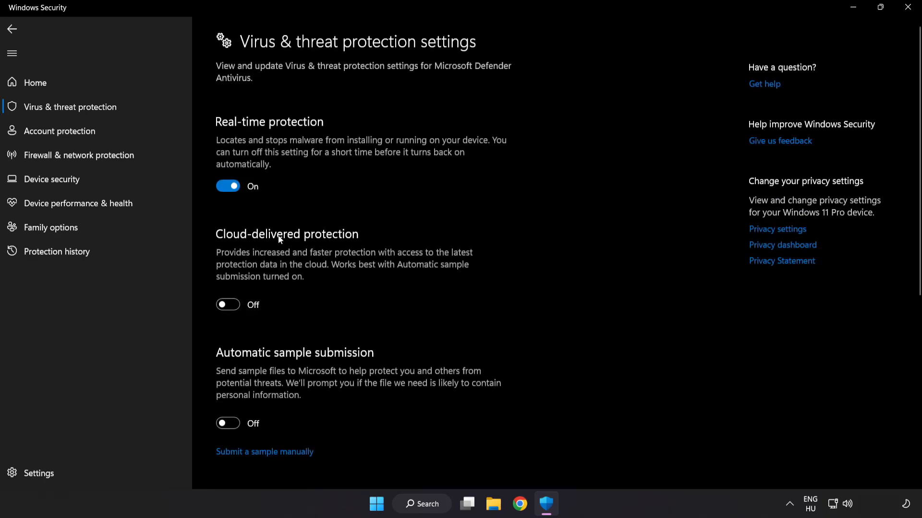
scroll(down, 3)
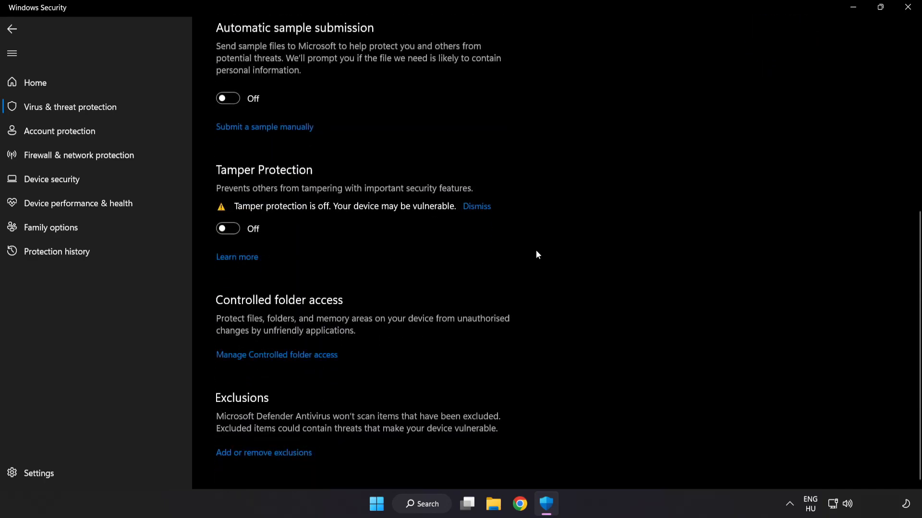
mouse_move(234, 467)
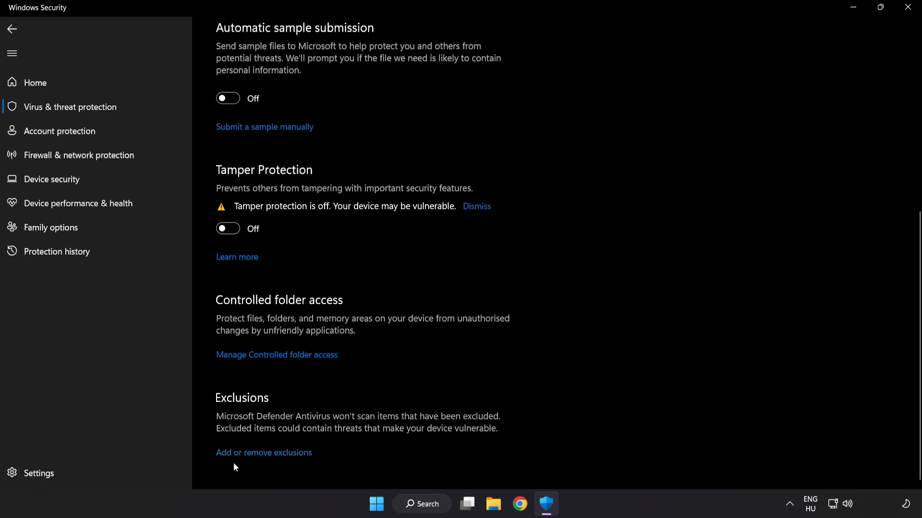
scroll(up, 3)
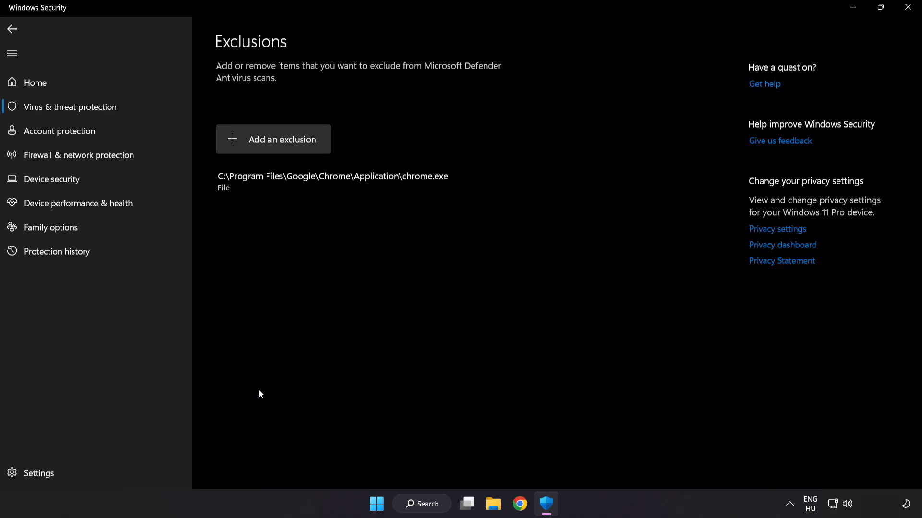
mouse_move(273, 139)
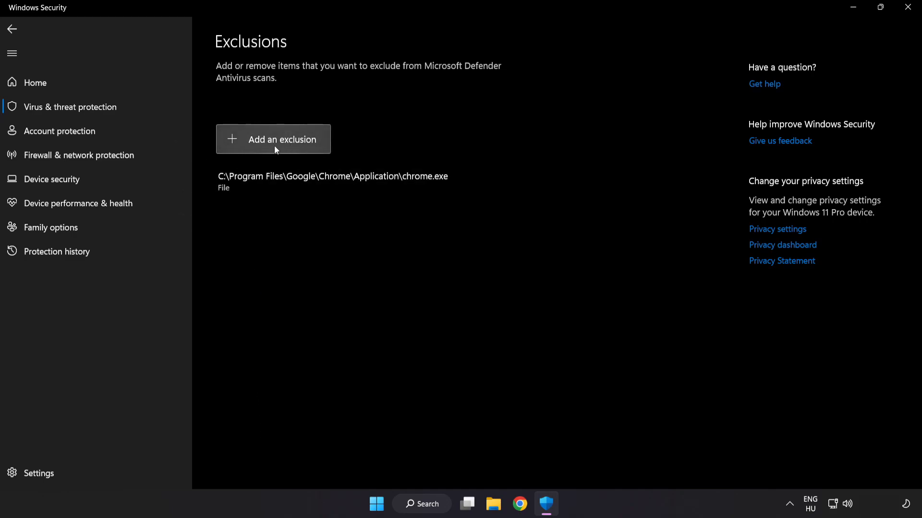
Add a new exclusion of type File, bringing up the file picker.
click(272, 139)
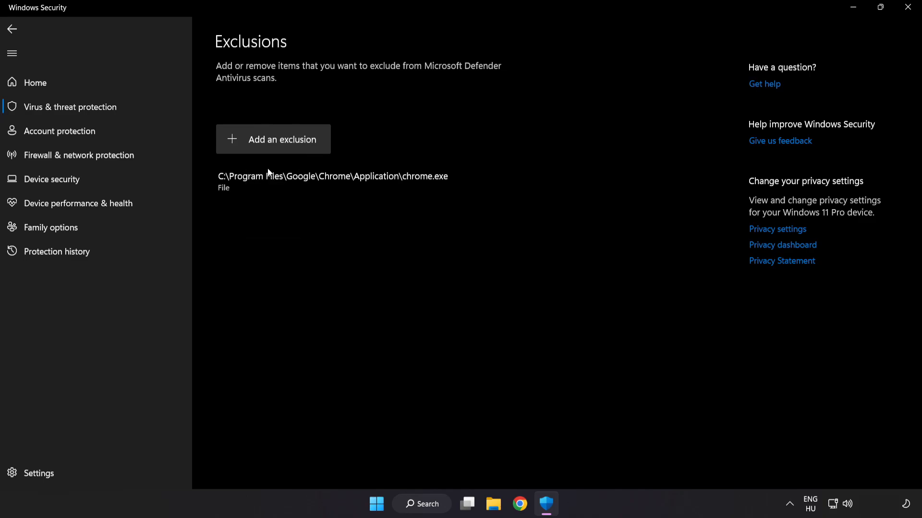
click(273, 139)
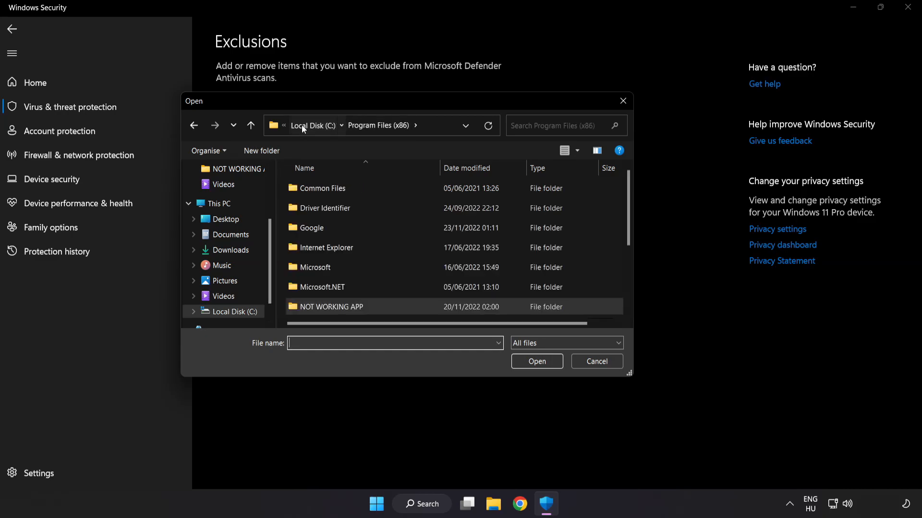
Choose the NOT WORKING APP shortcut under C:\Program Files (x86)\NOT WORKING APP as the exclusion.
click(217, 203)
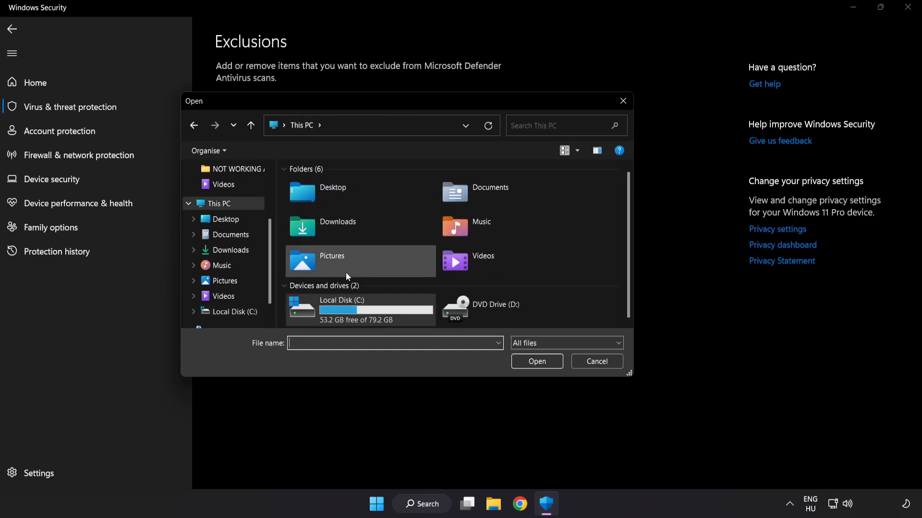
double_click(341, 309)
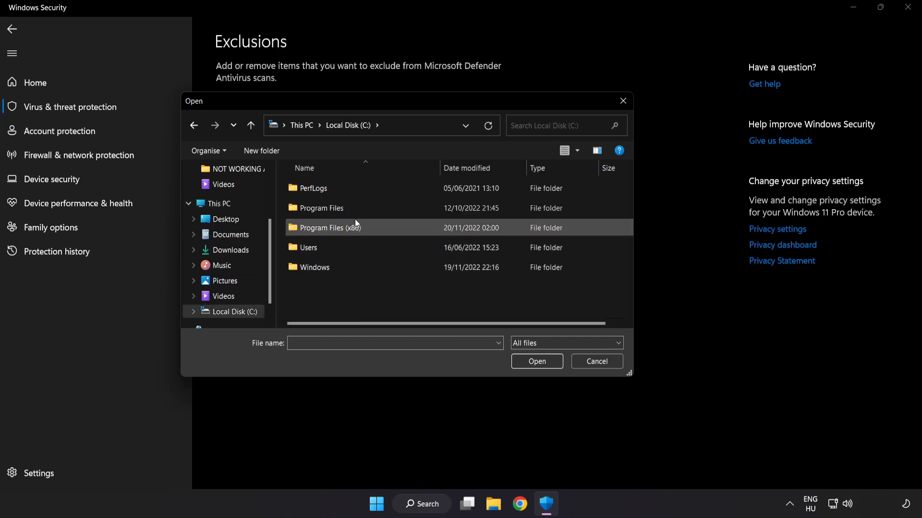
double_click(323, 228)
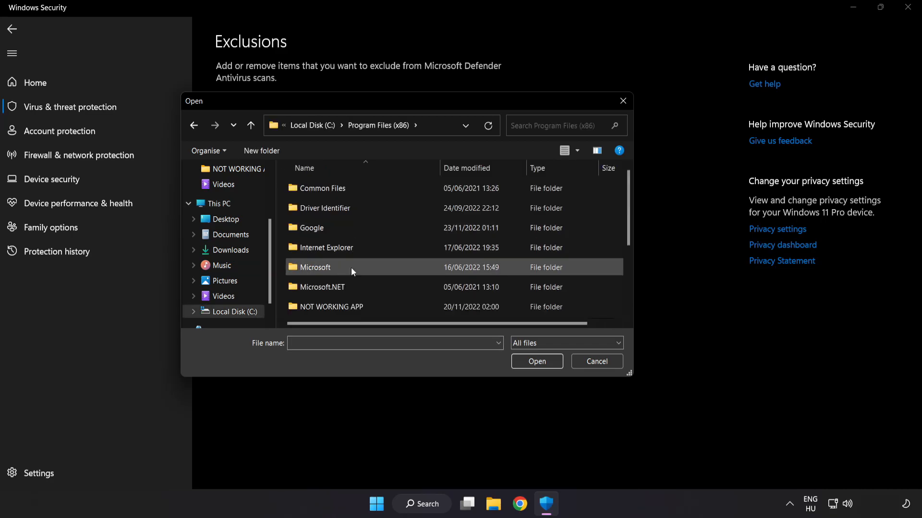
scroll(down, 3)
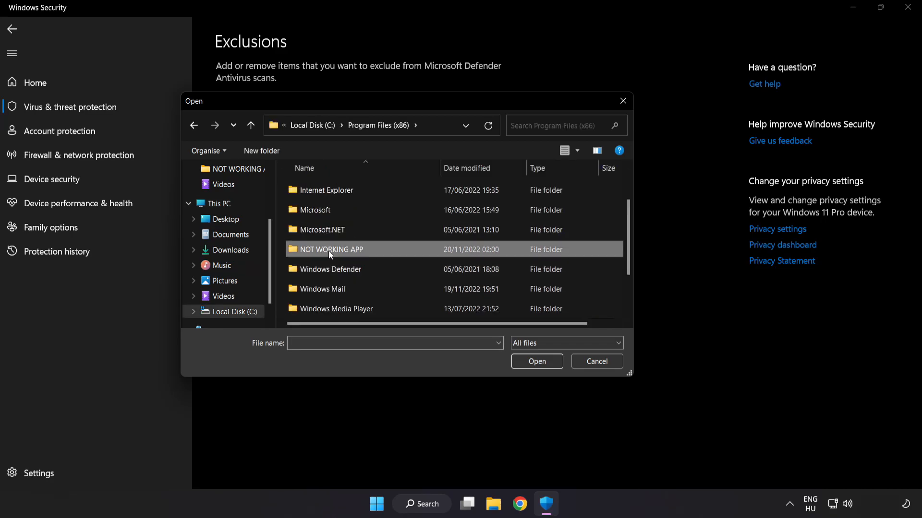
double_click(329, 249)
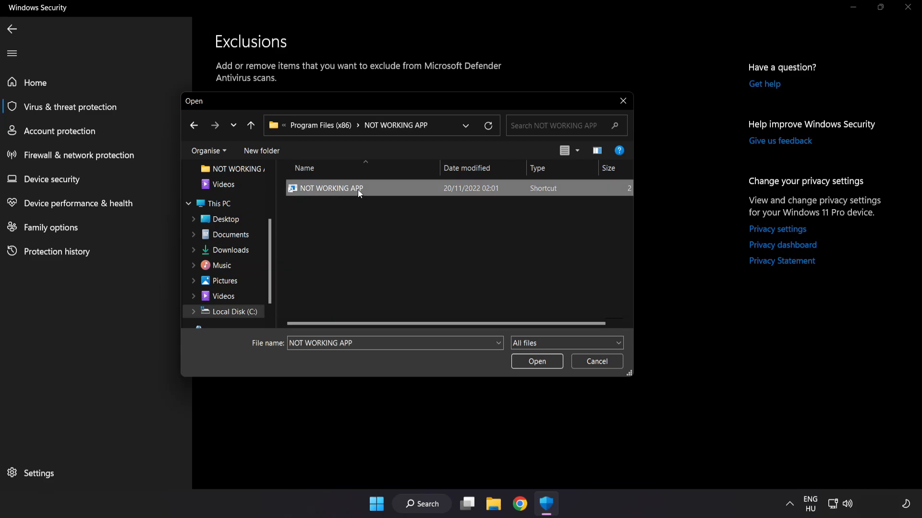
mouse_move(536, 361)
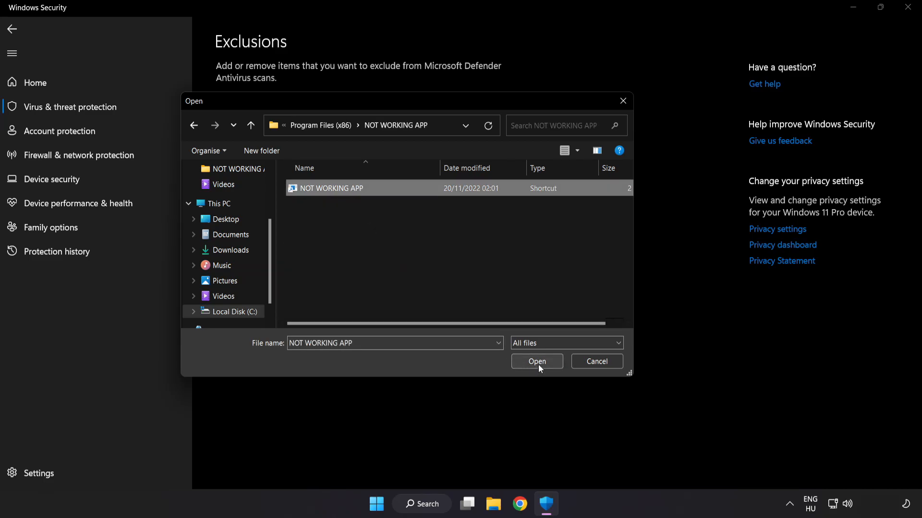
click(536, 362)
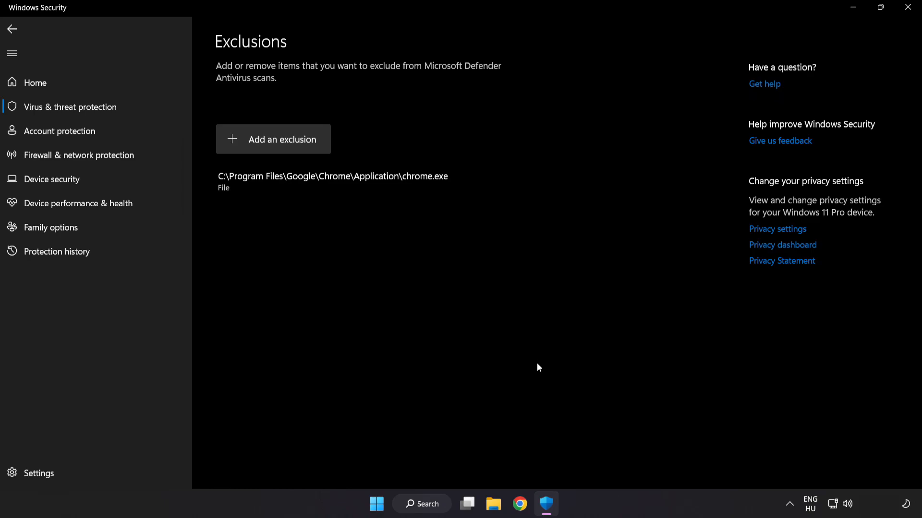
mouse_move(530, 381)
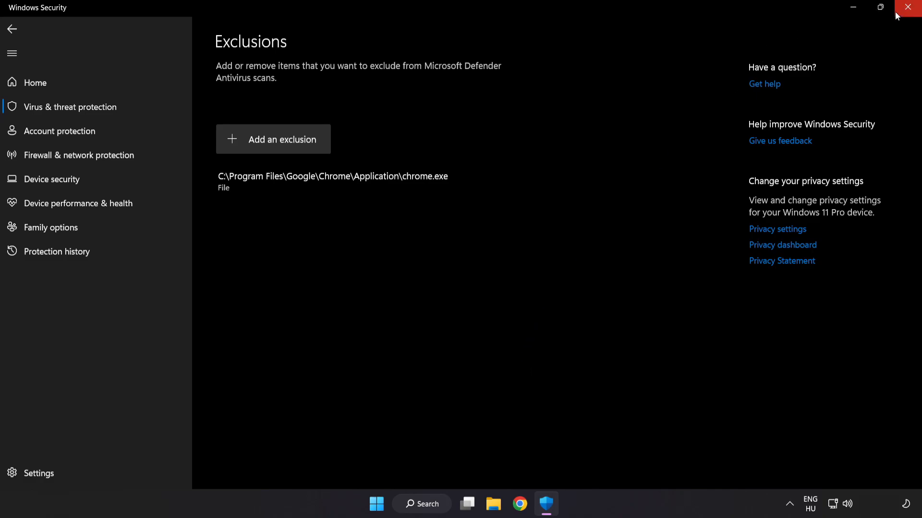
Close Windows Security, returning to the desktop.
click(907, 7)
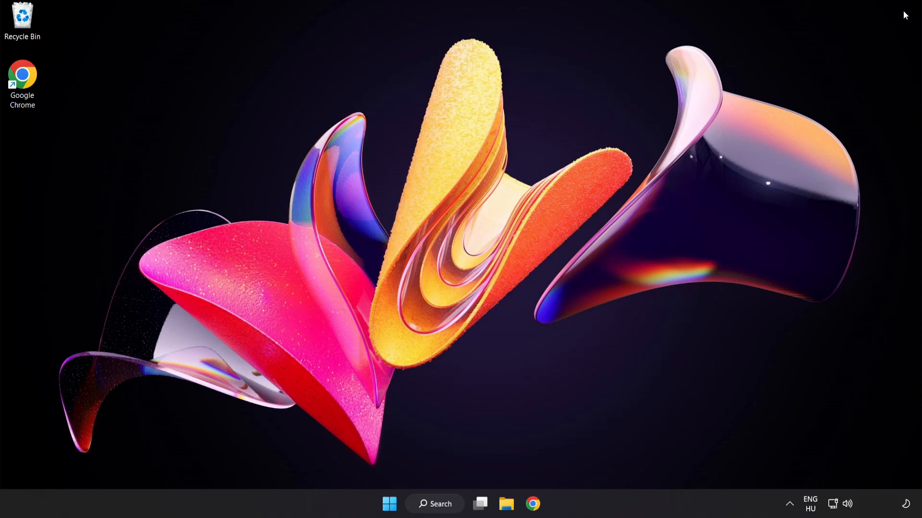
mouse_move(399, 496)
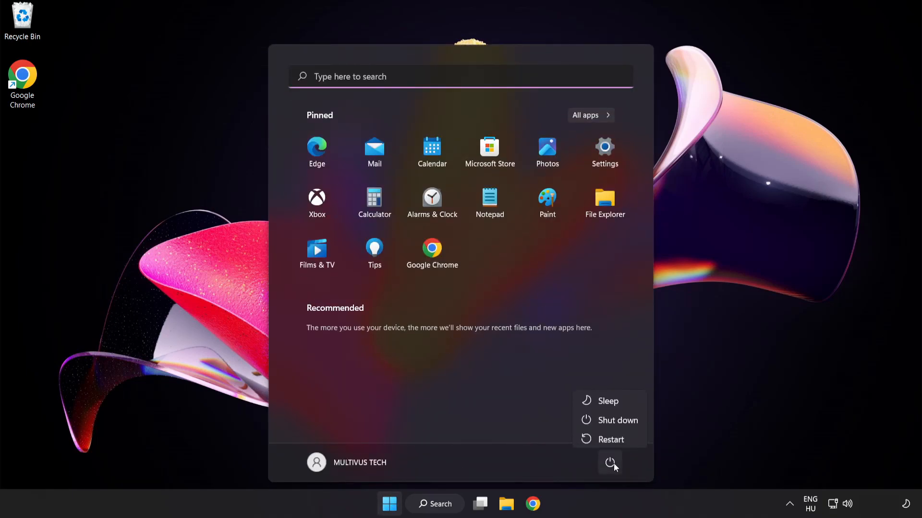
mouse_move(610, 437)
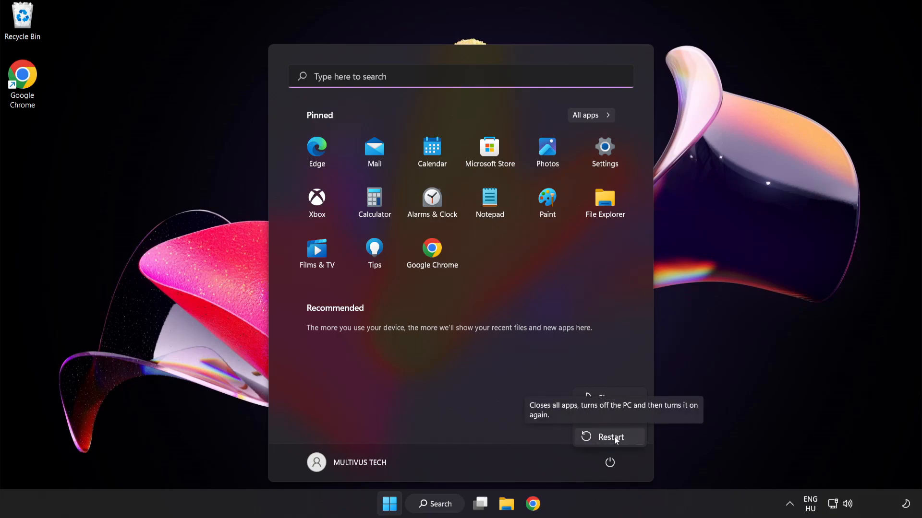